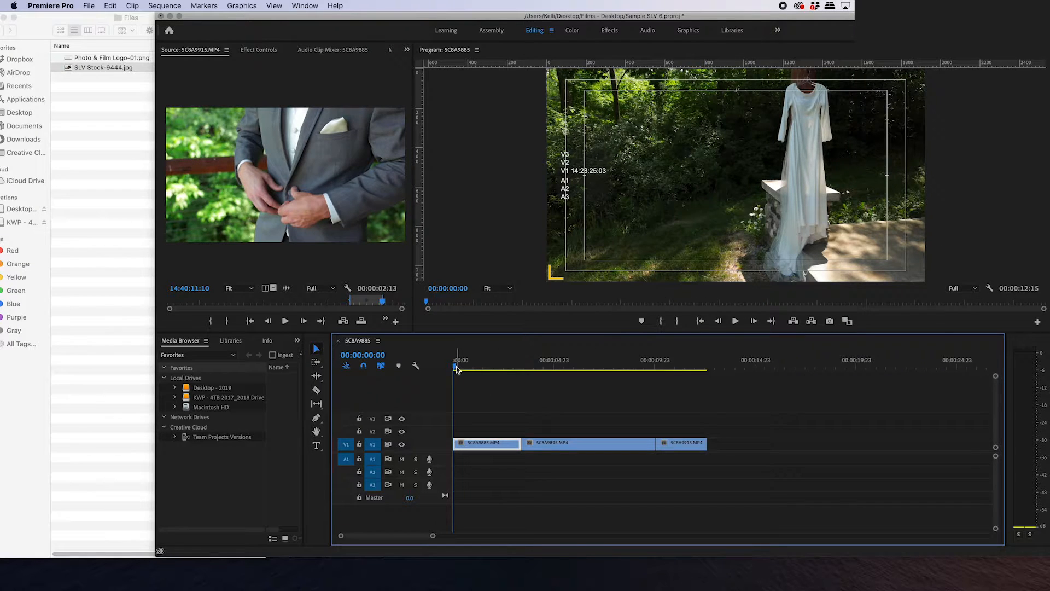
Step: Type the title 'This is my title' over the opening dress shot on V2
click(664, 369)
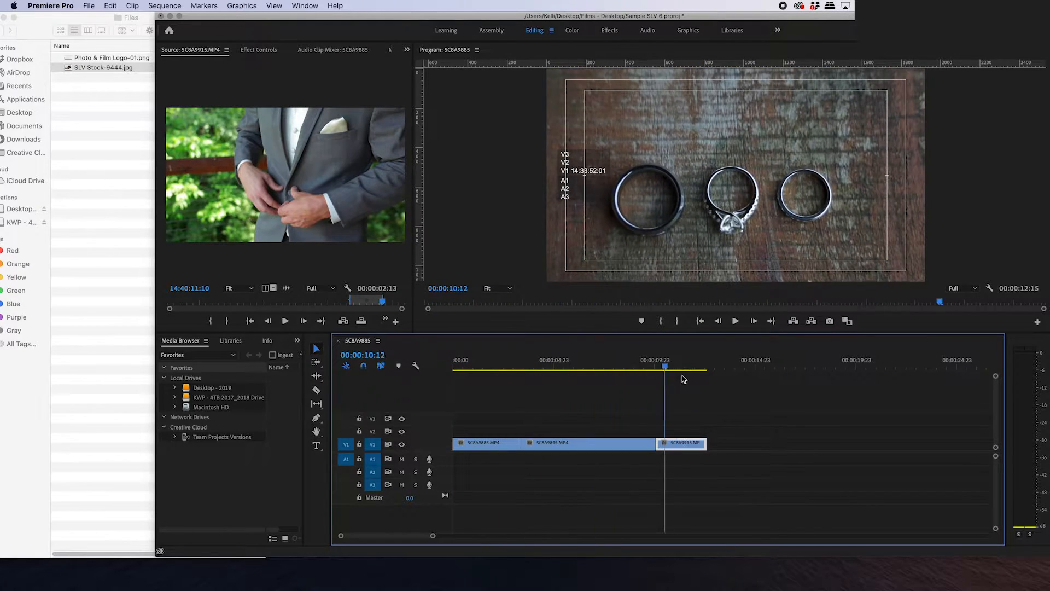
click(493, 367)
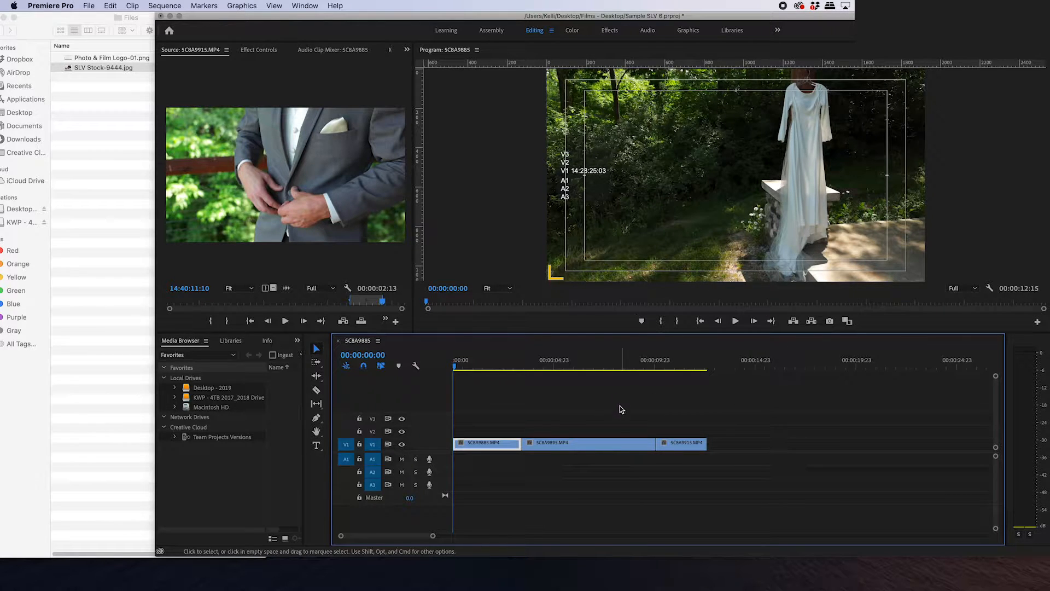
click(487, 443)
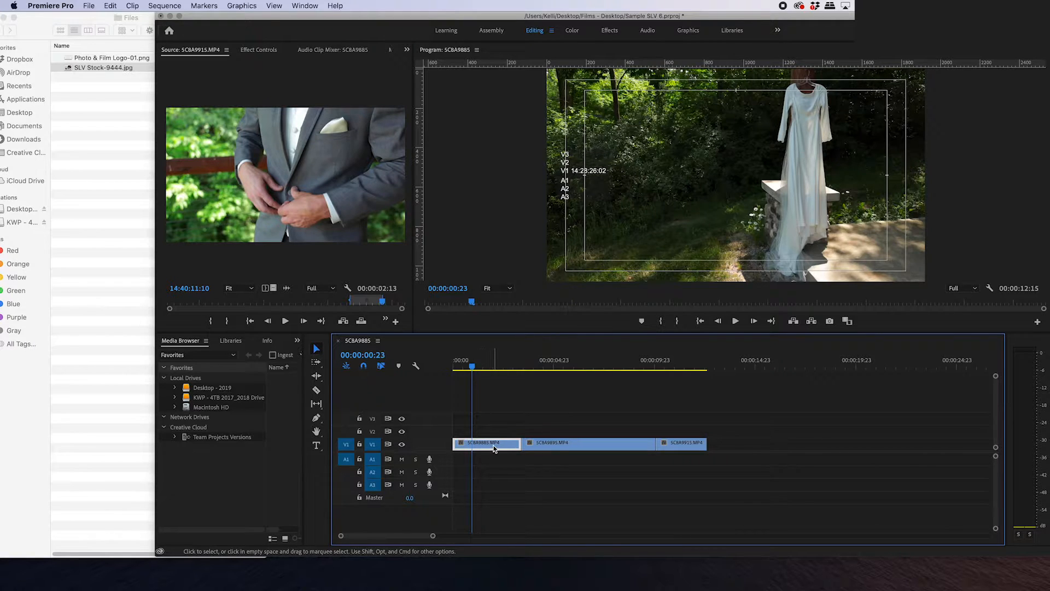
mouse_move(316, 445)
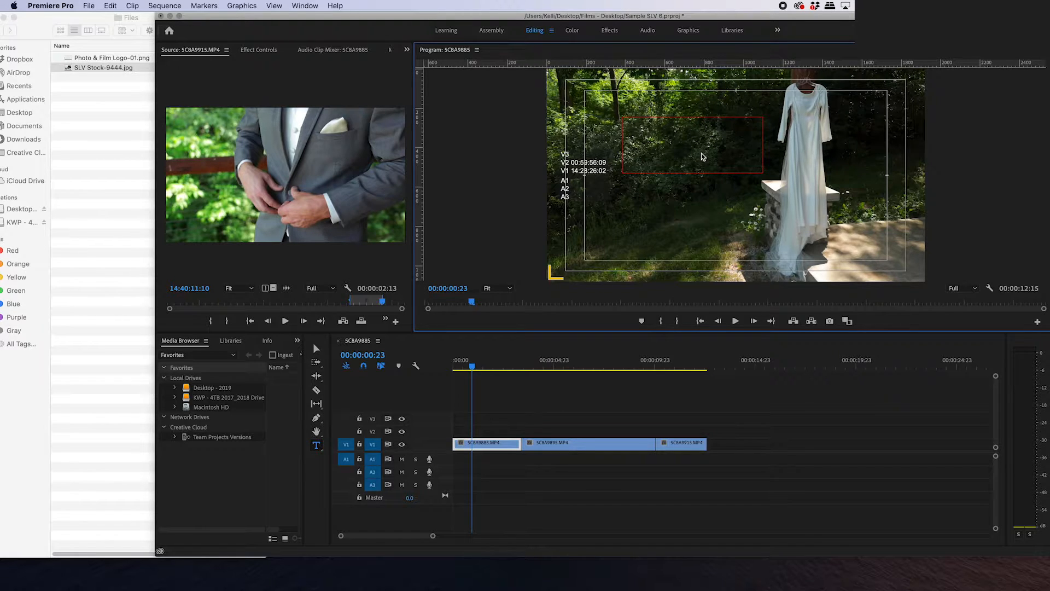
text(This is my title)
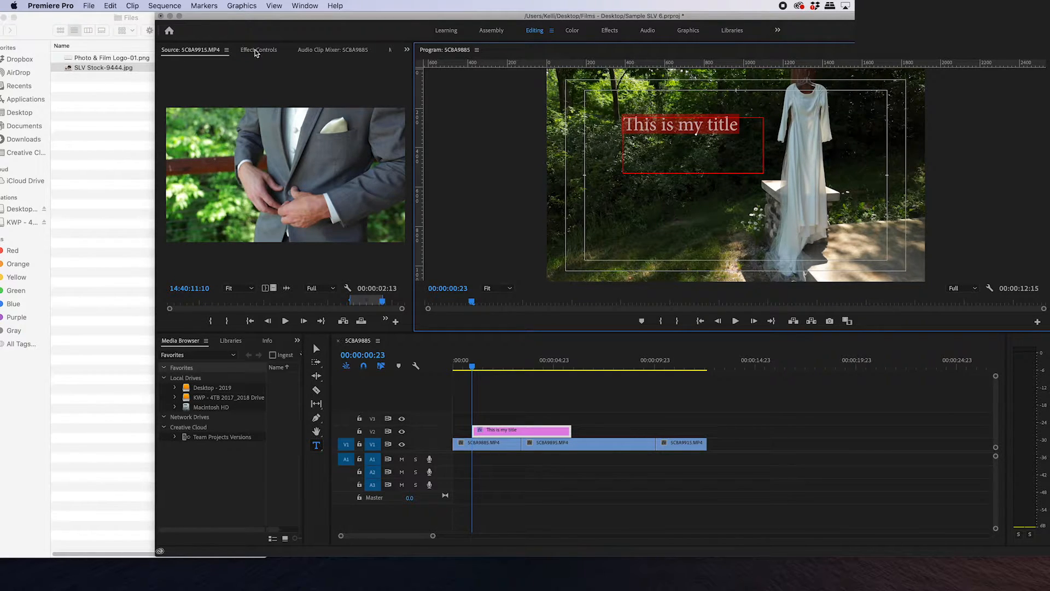
Step: Set the title font to Monaco at size 95, then select the title text
click(258, 49)
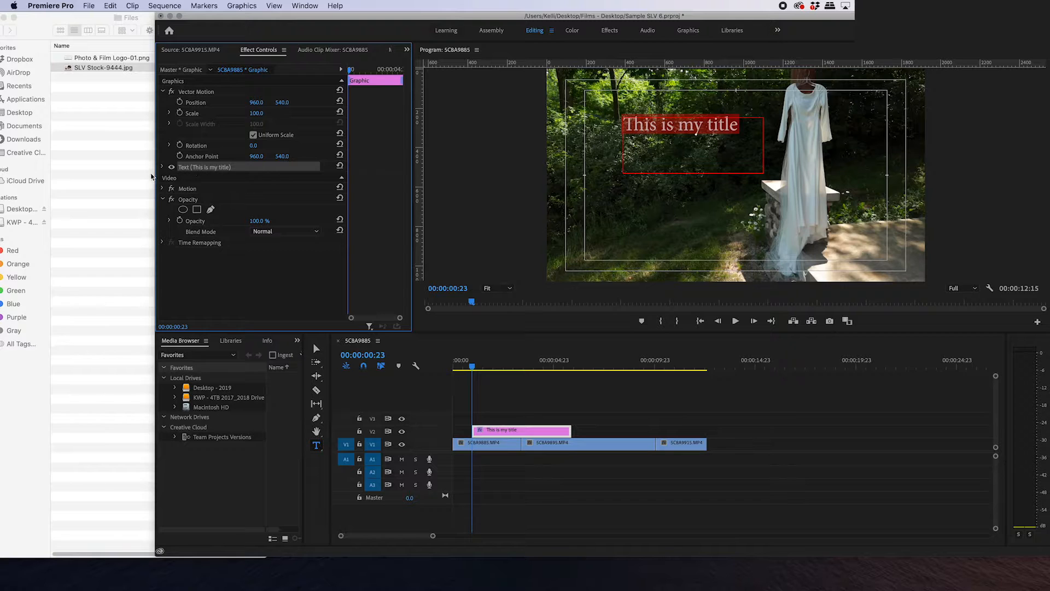
click(161, 167)
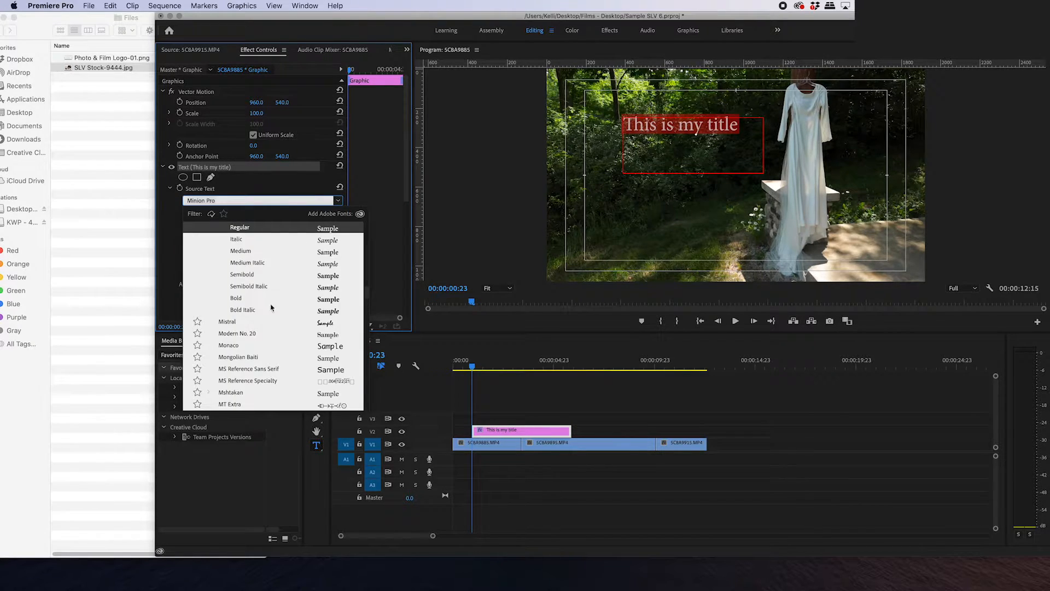
click(228, 345)
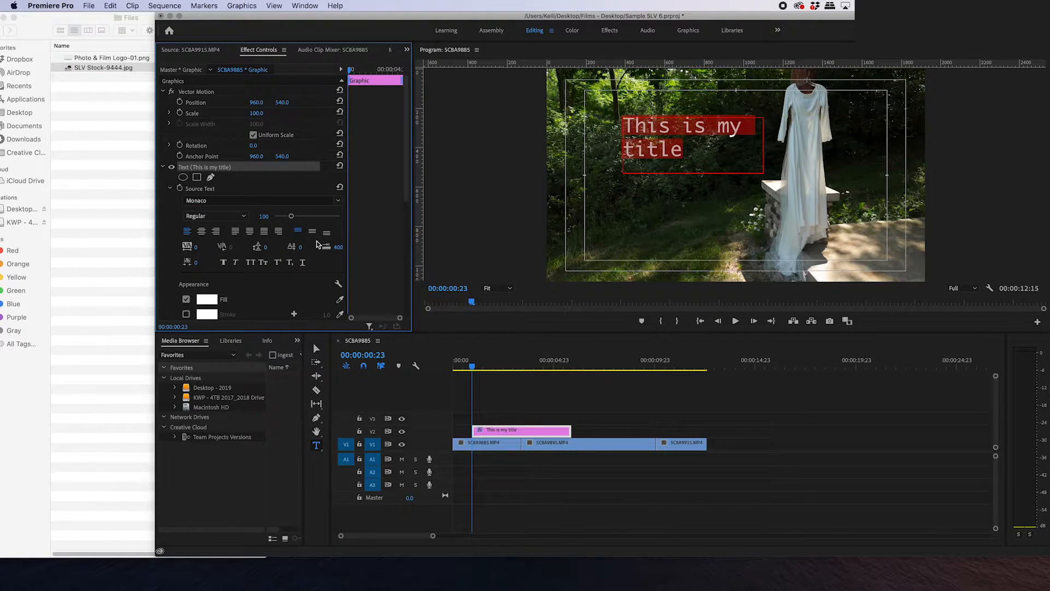
drag(291, 216, 309, 216)
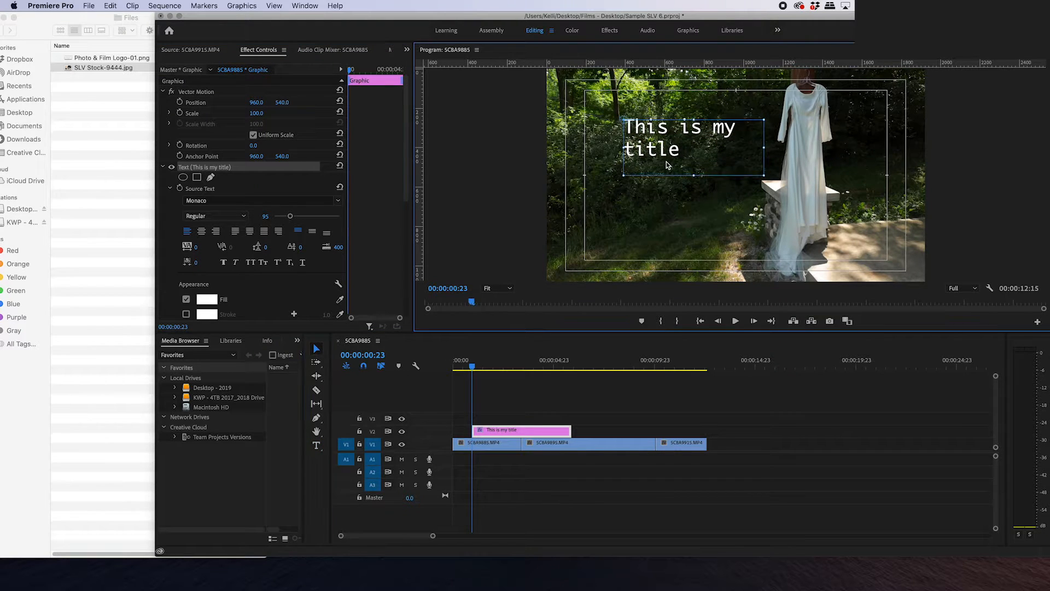
drag(679, 148, 678, 139)
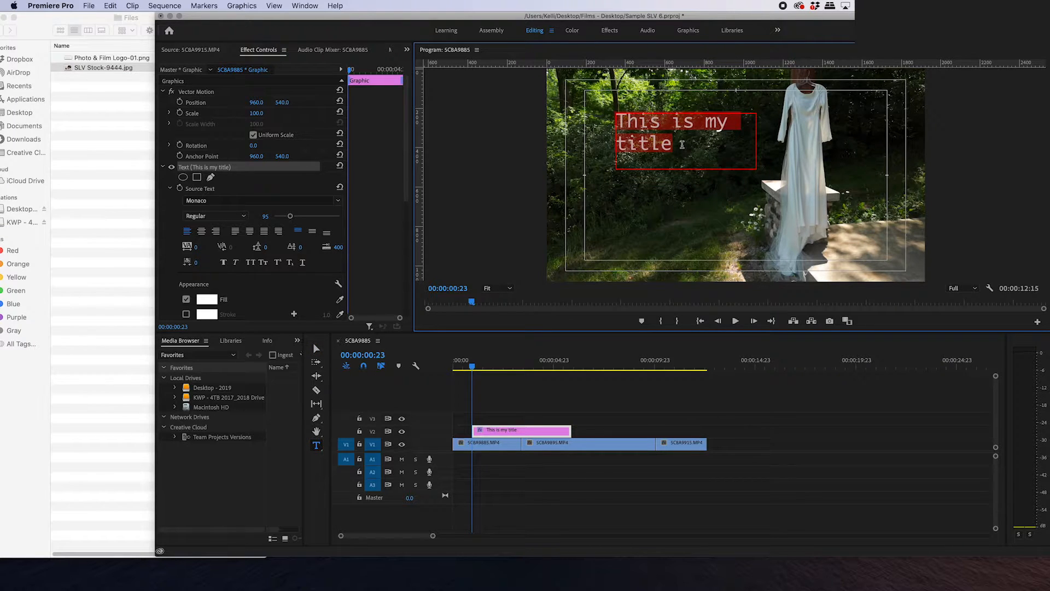
Step: Replace the selected title text with 'Wedding Day'
text(Wedding Day)
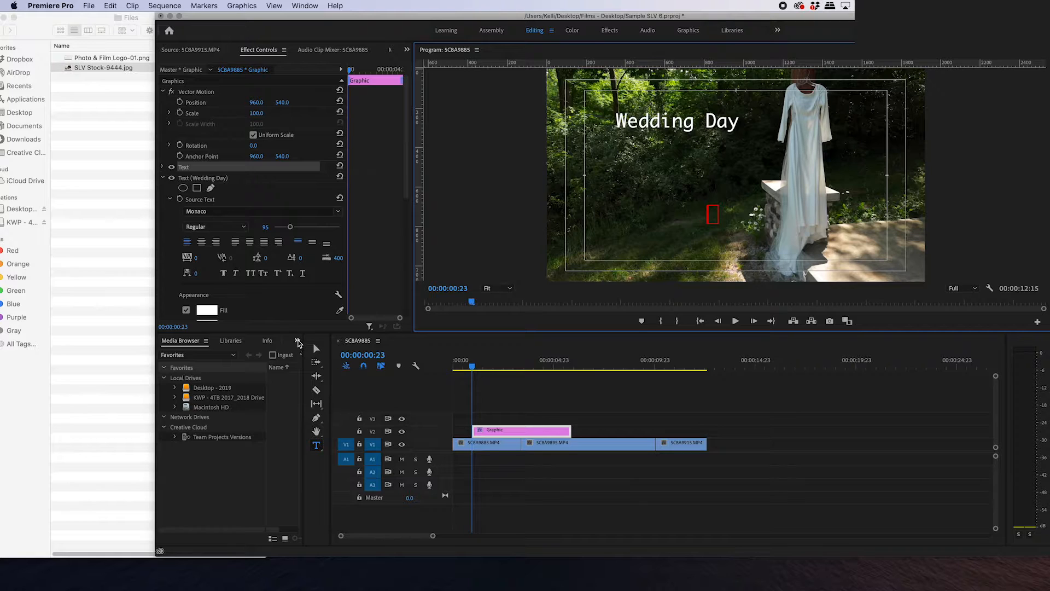
Step: Add Cross Dissolve transitions to the start and end of the title clip on V2
click(297, 340)
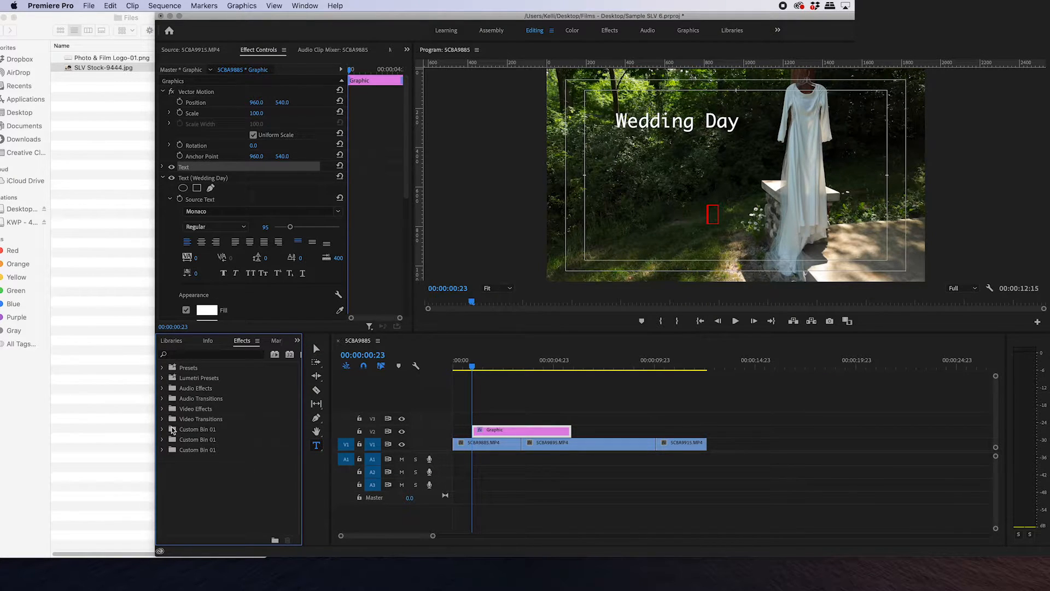
click(163, 418)
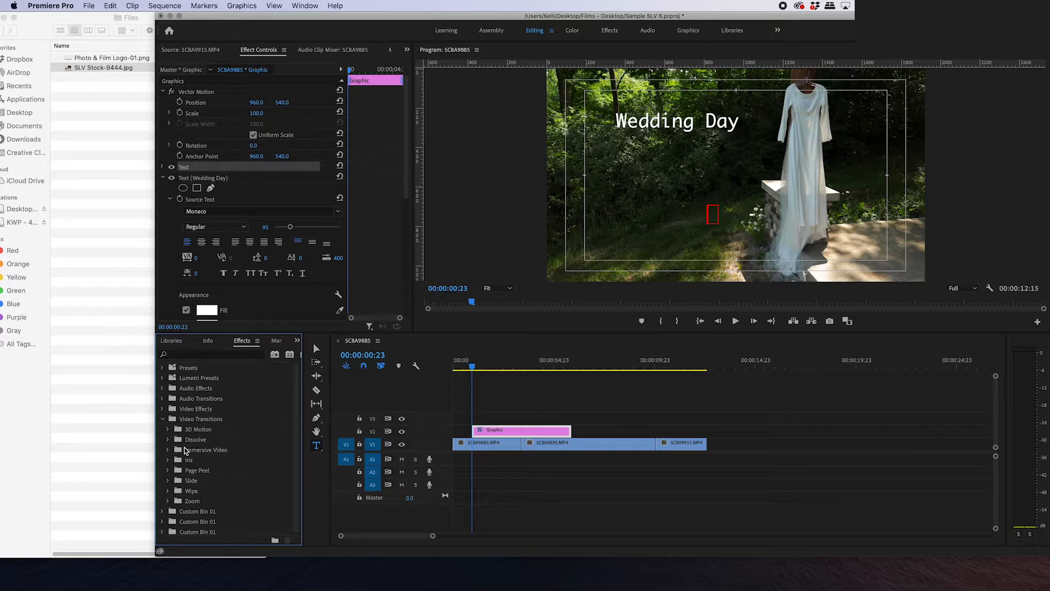
click(167, 438)
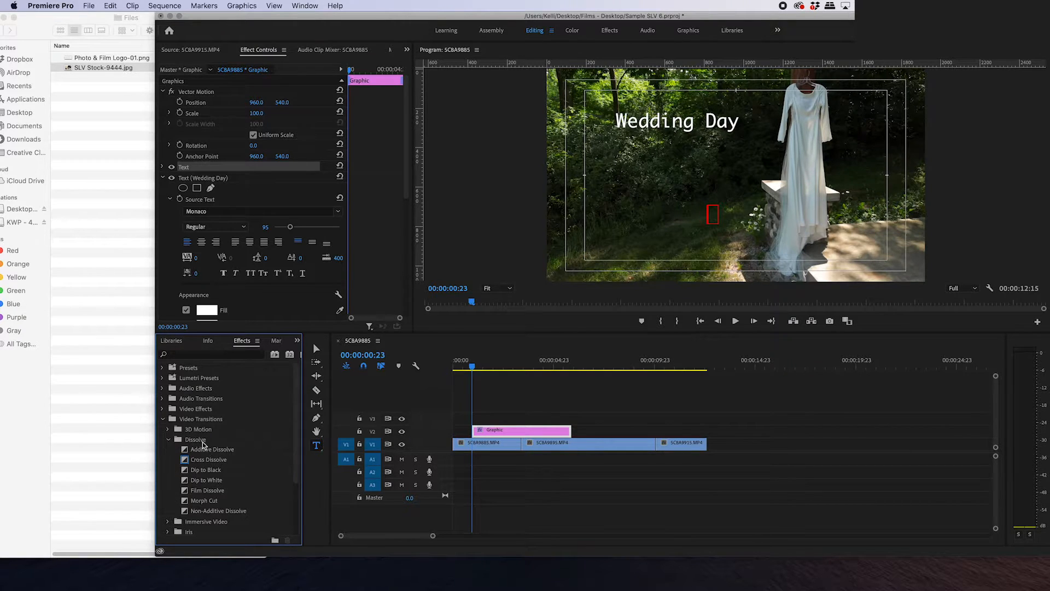
drag(208, 459, 496, 433)
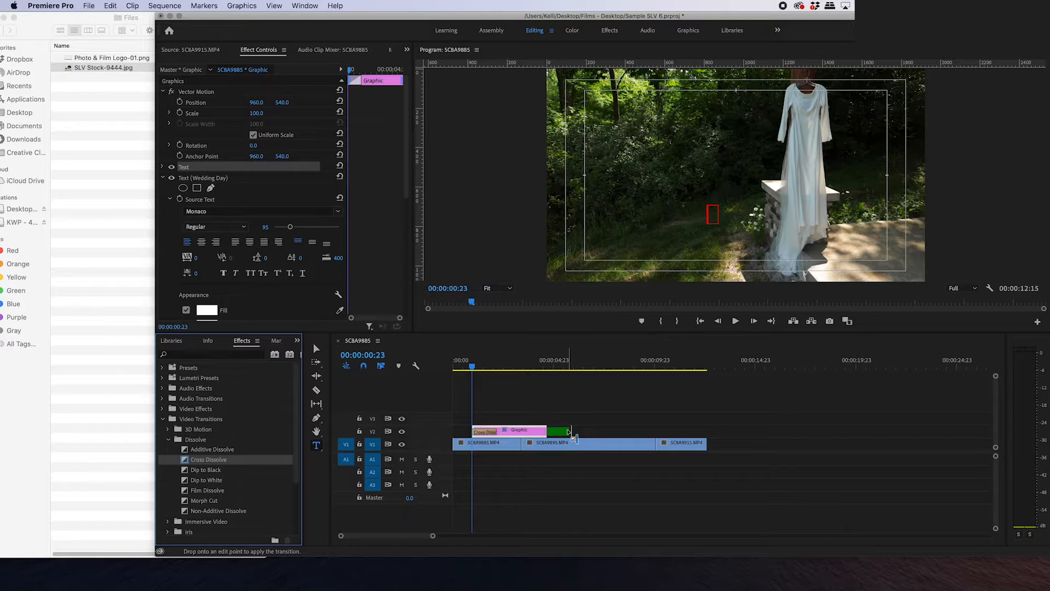
click(561, 366)
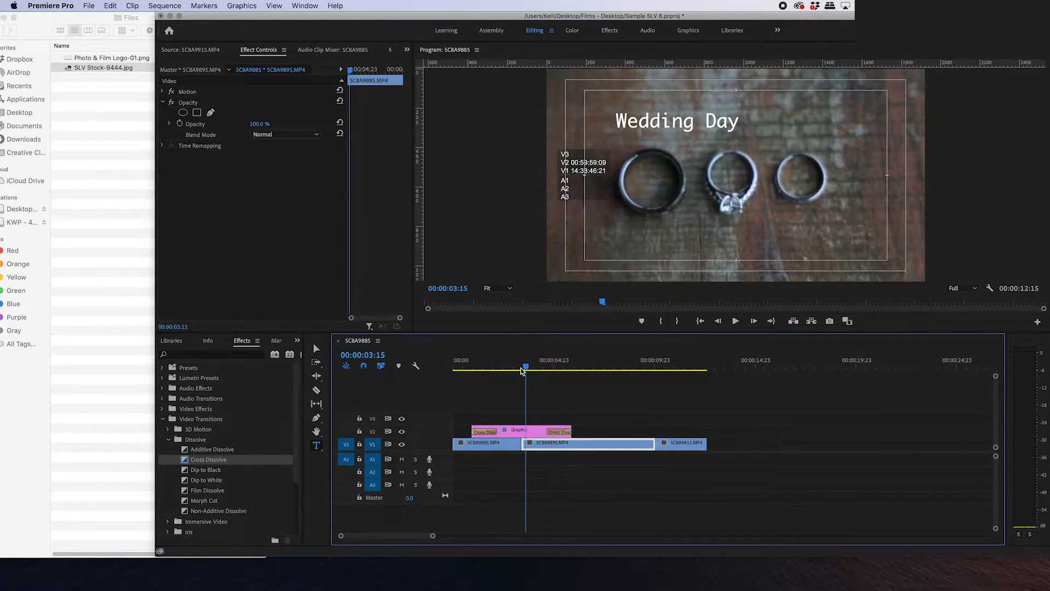
Step: Trim the title to end with the dress shot and preview its fade-out
click(464, 368)
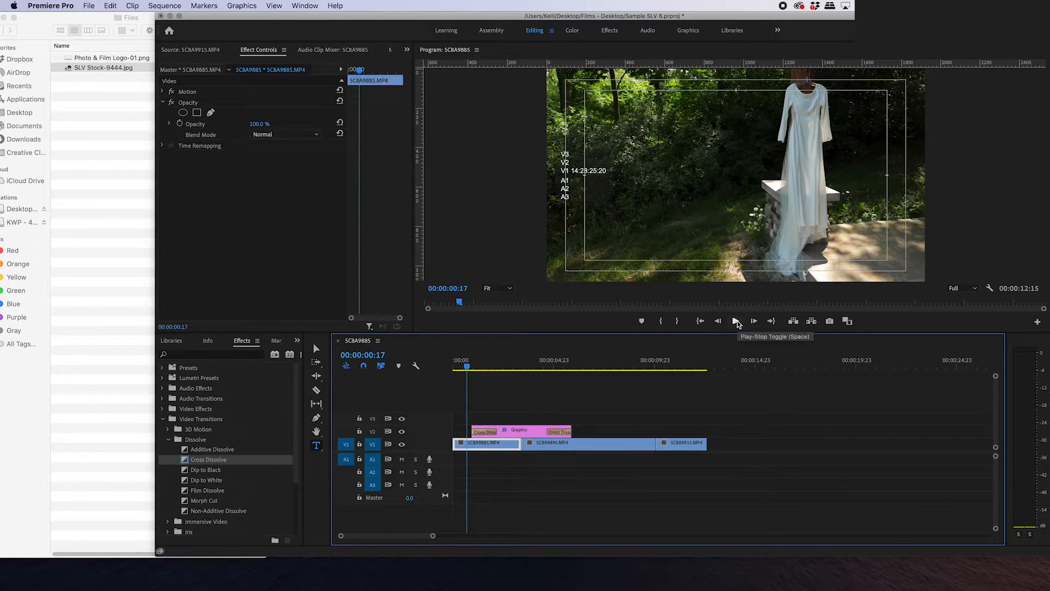
click(735, 321)
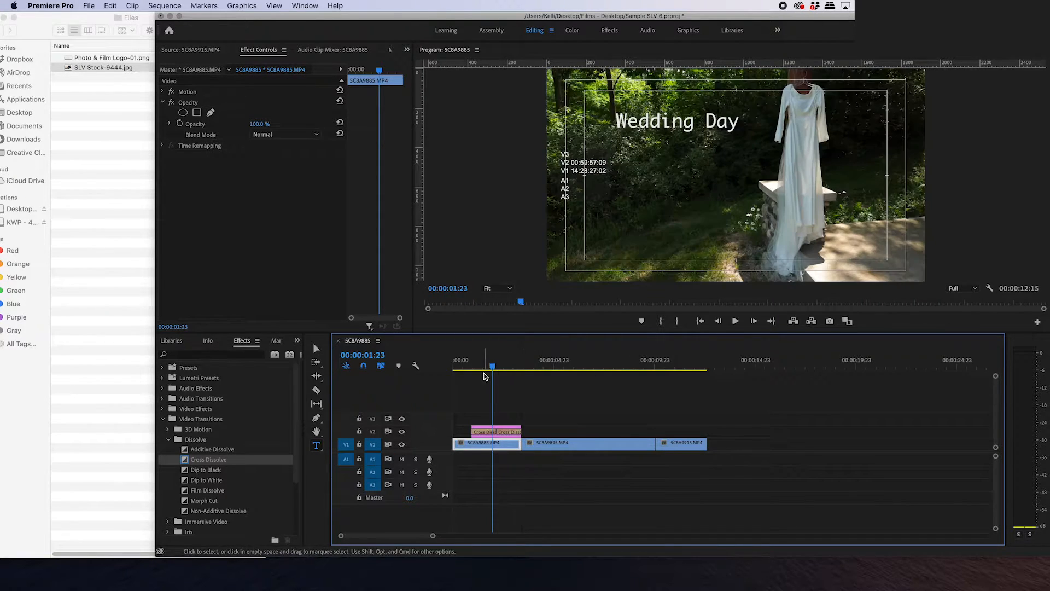
drag(492, 367, 518, 368)
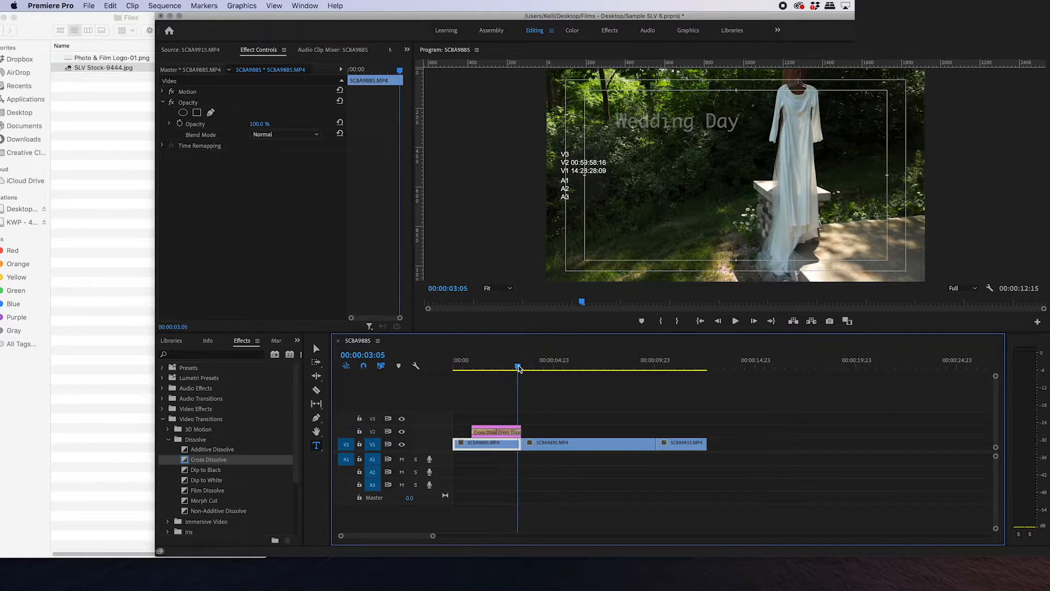
click(600, 367)
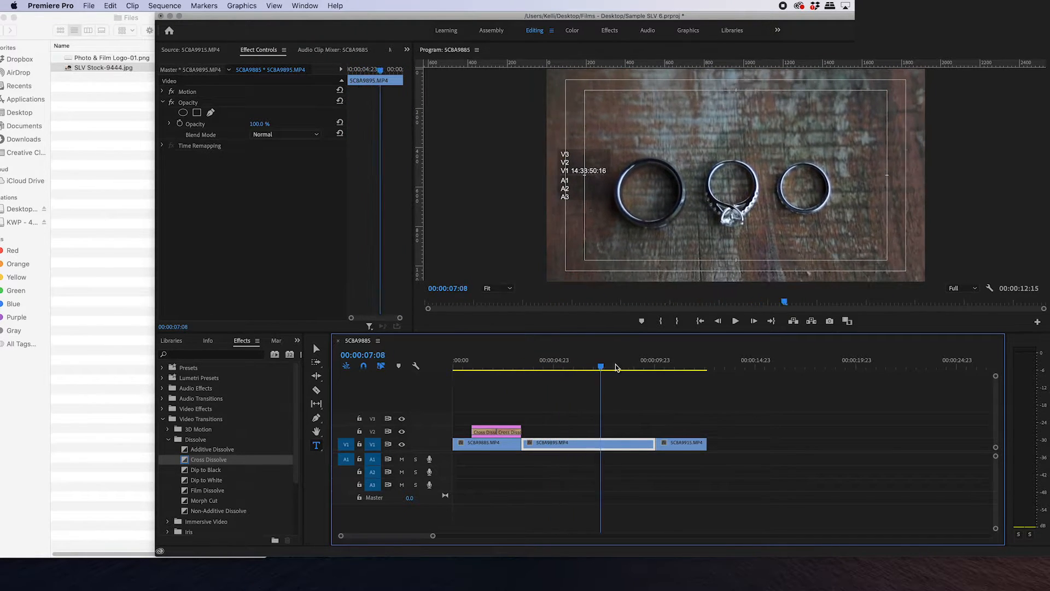
click(489, 367)
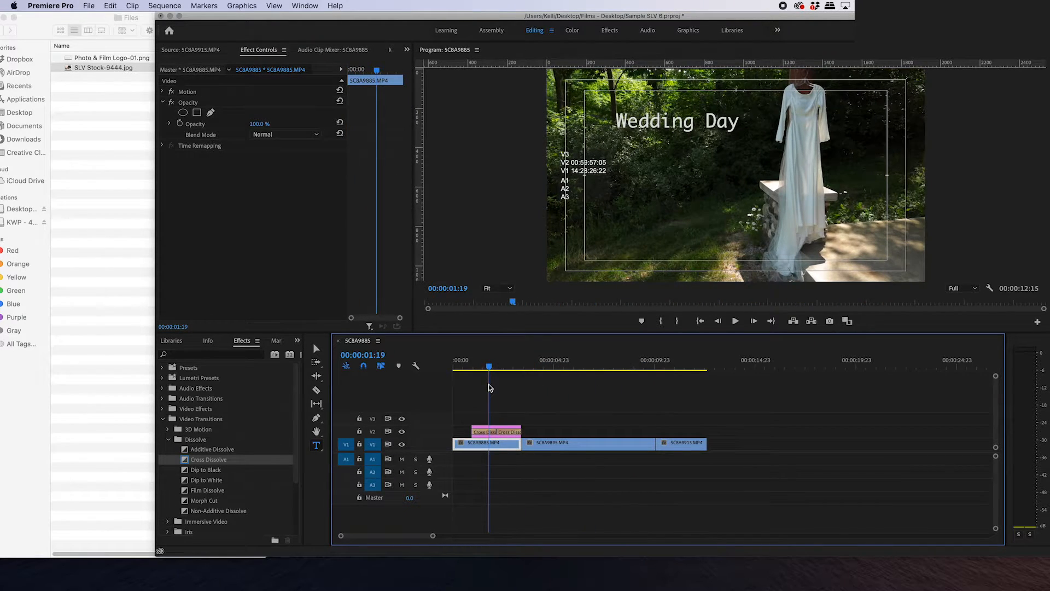
mouse_move(338, 531)
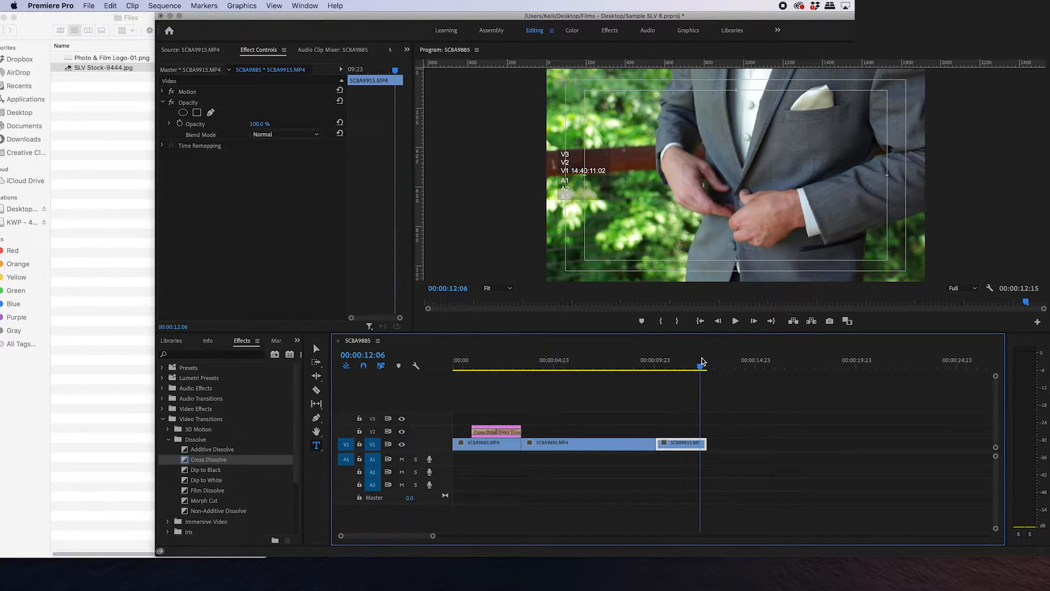
Step: Scrub the playhead to the end of the final clip, SCBA9915.MP4
drag(702, 367, 684, 367)
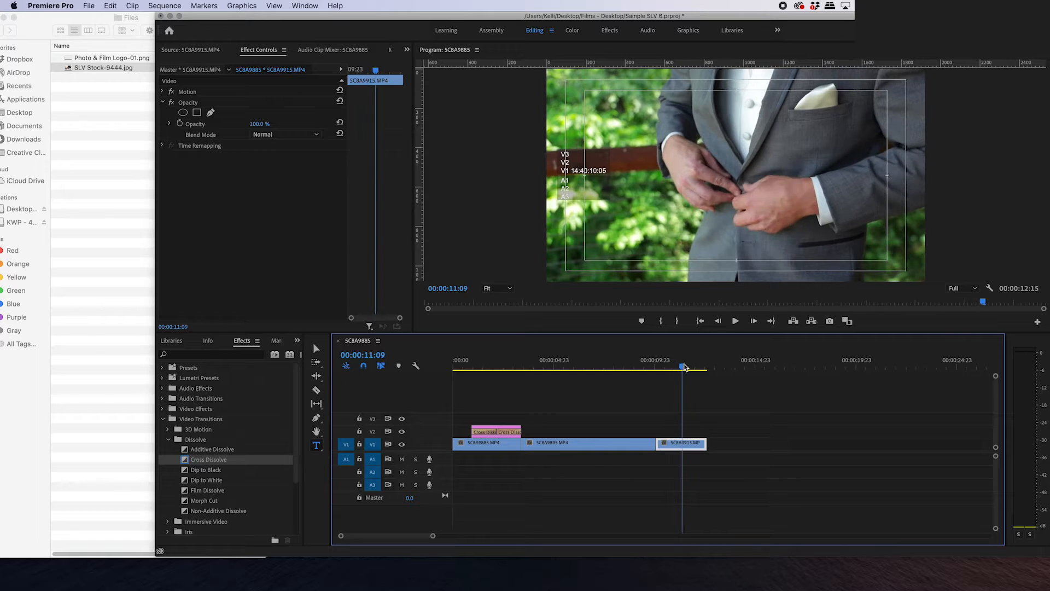
drag(683, 366, 702, 366)
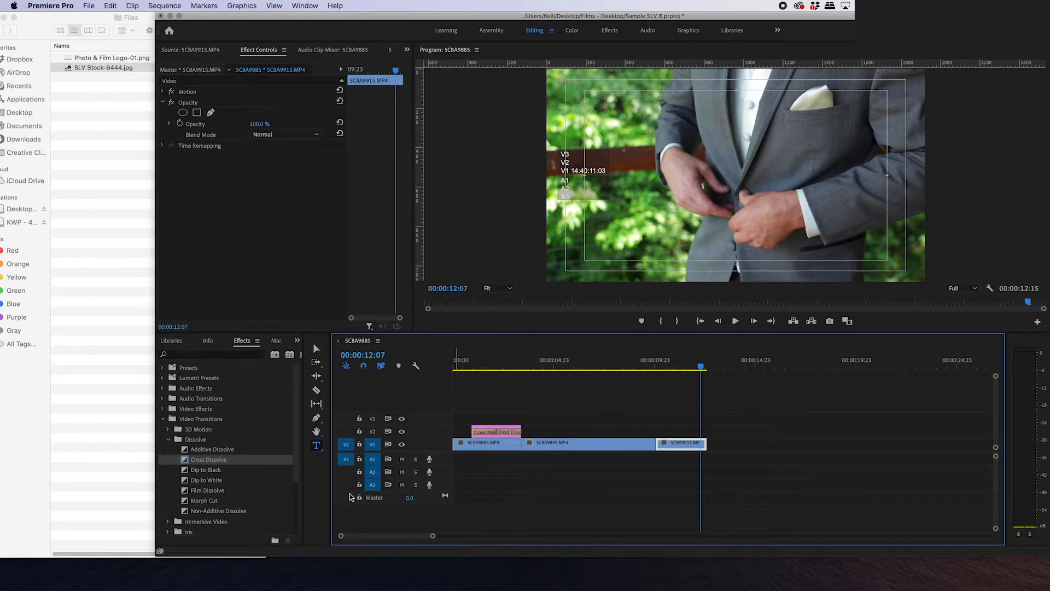
mouse_move(285, 501)
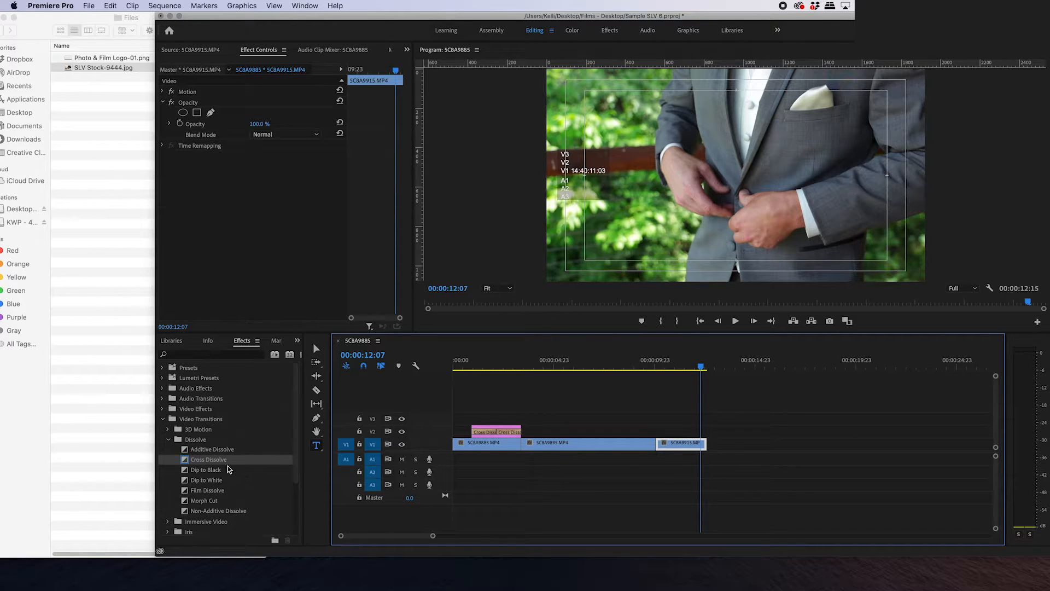
mouse_move(364, 541)
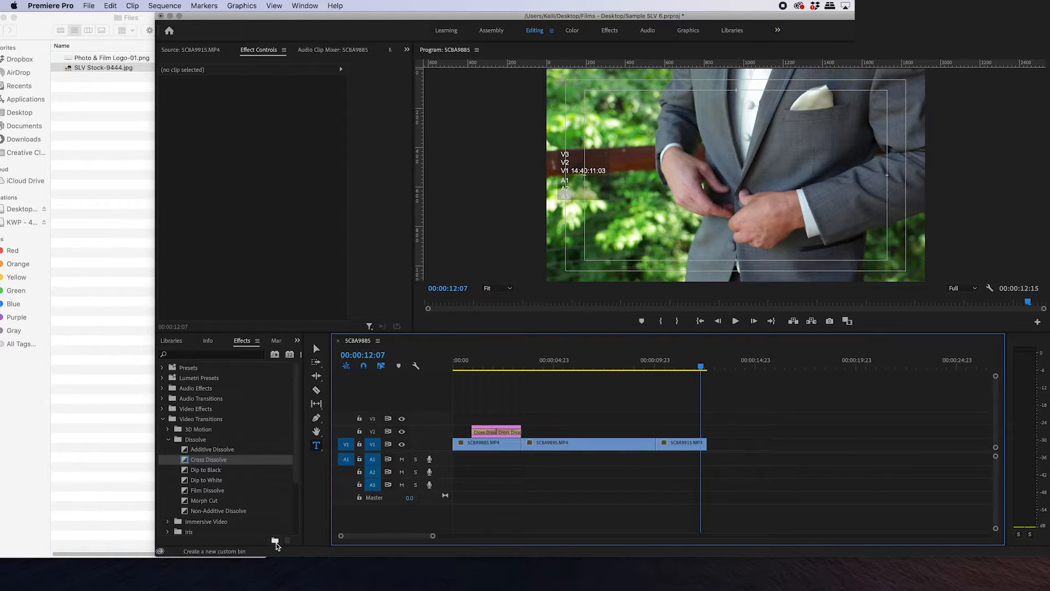
mouse_move(502, 32)
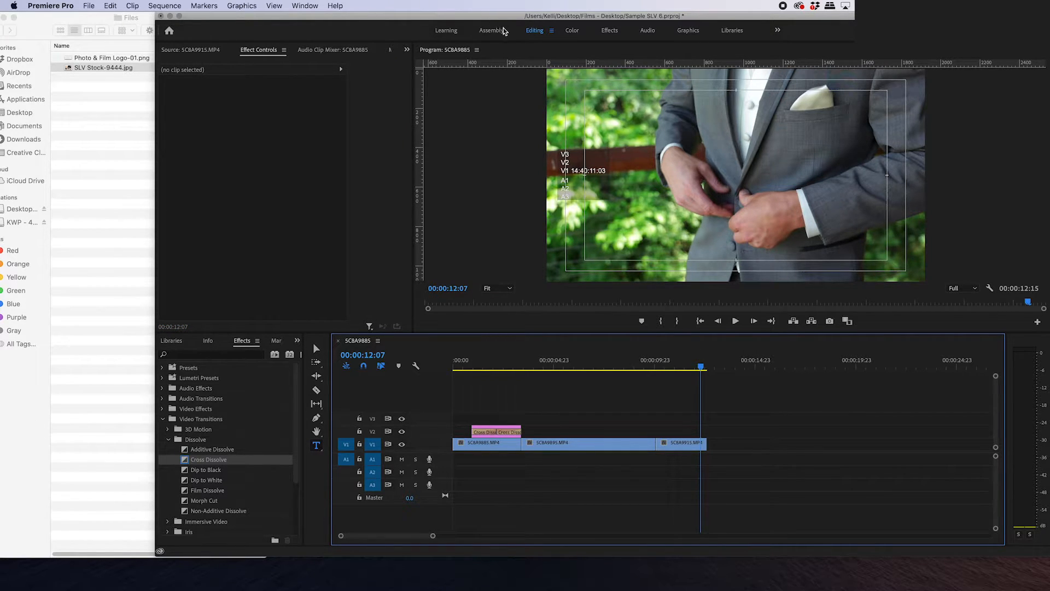
Step: Switch to the Assembly workspace and choose New Item > Color Matte
click(491, 31)
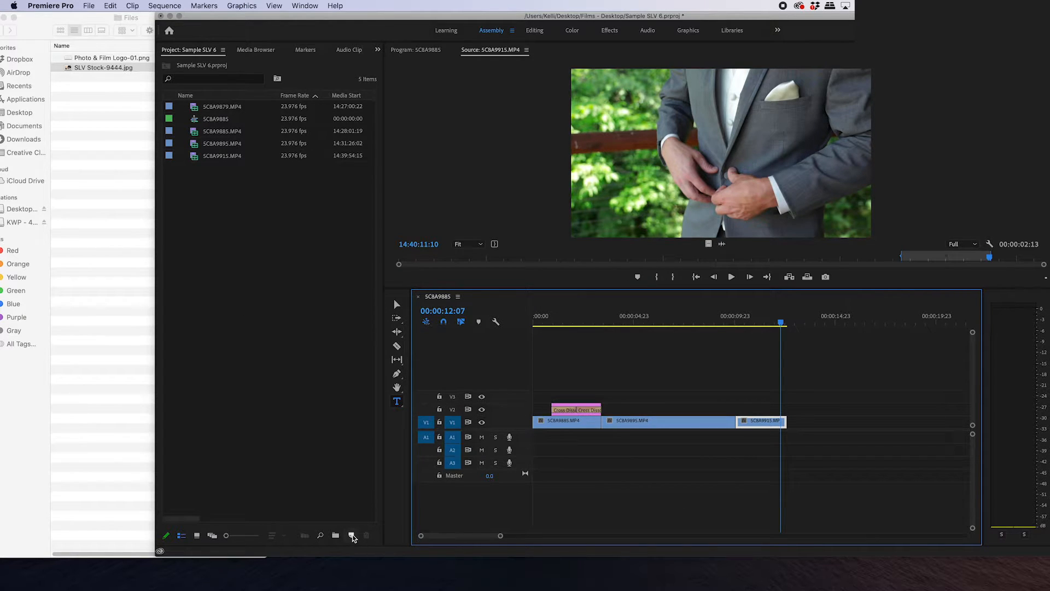
mouse_move(353, 535)
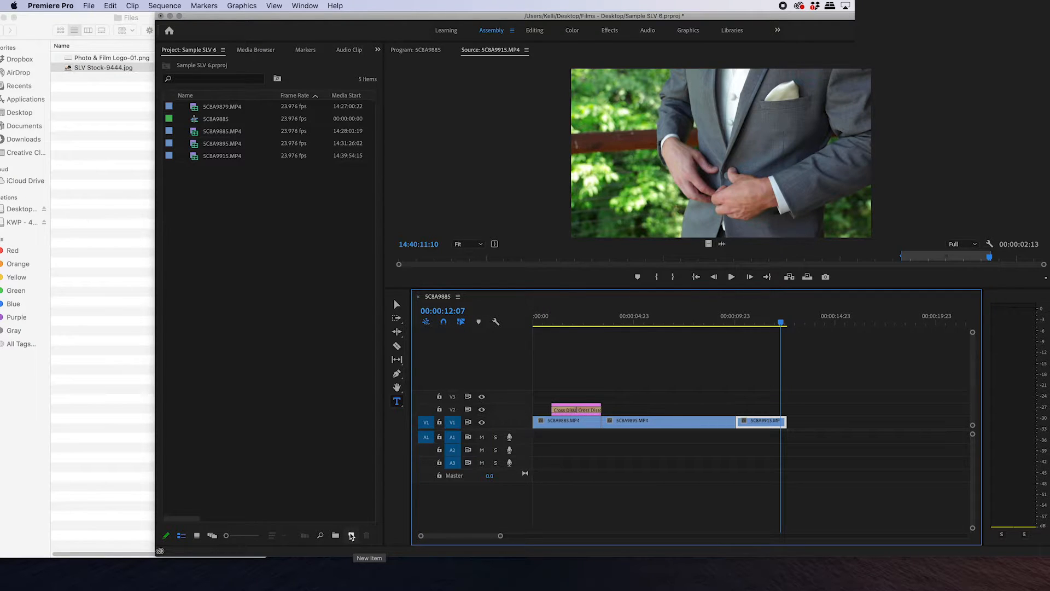
click(352, 534)
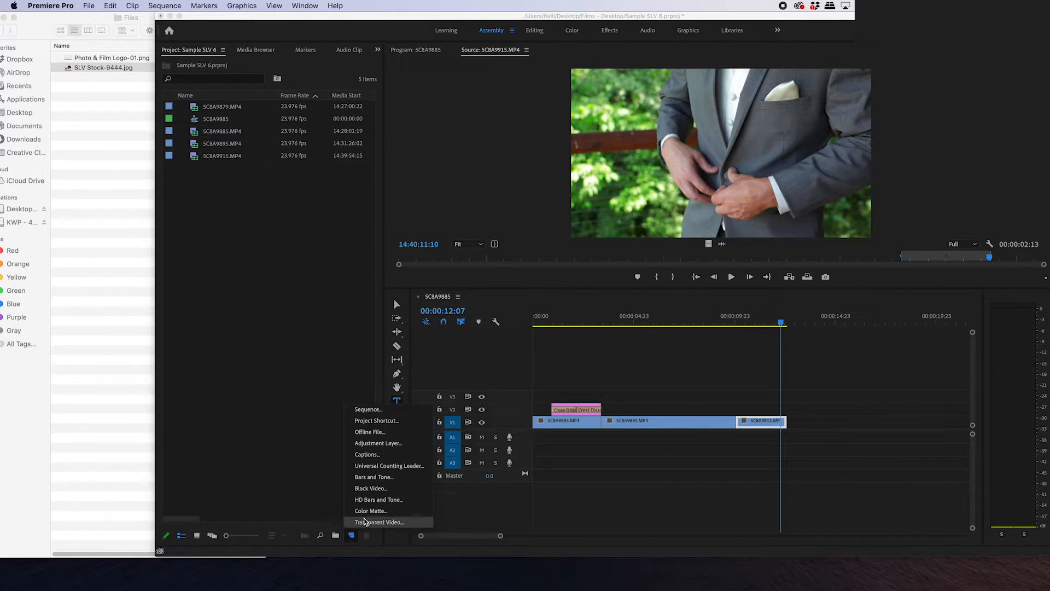
click(369, 511)
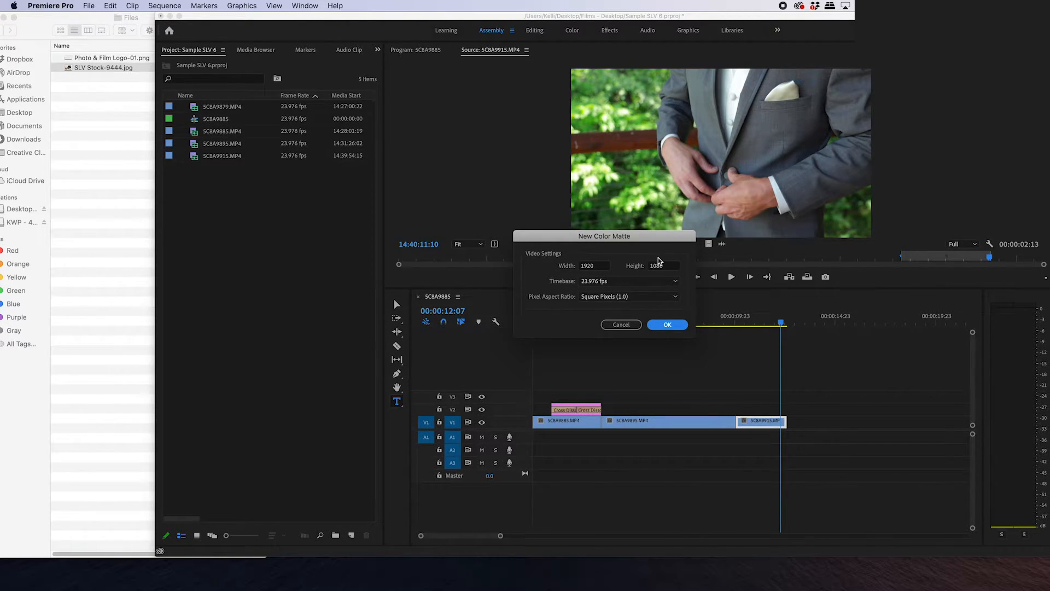
Step: Create a 1920x1080 light grey (B6B6B6) matte named 'Grey Color Matte'
click(667, 324)
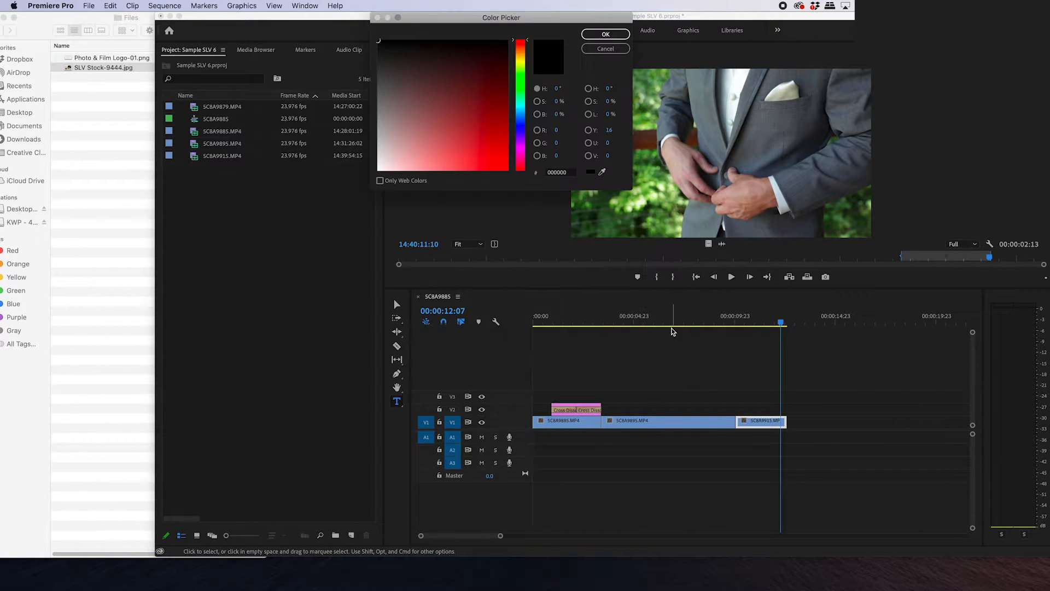
click(389, 82)
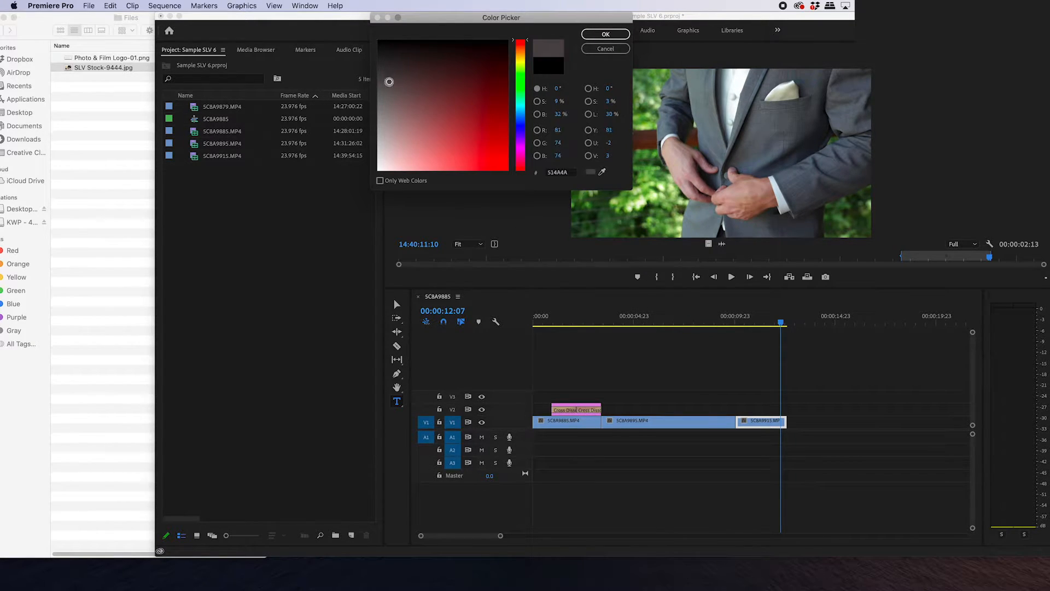
click(385, 118)
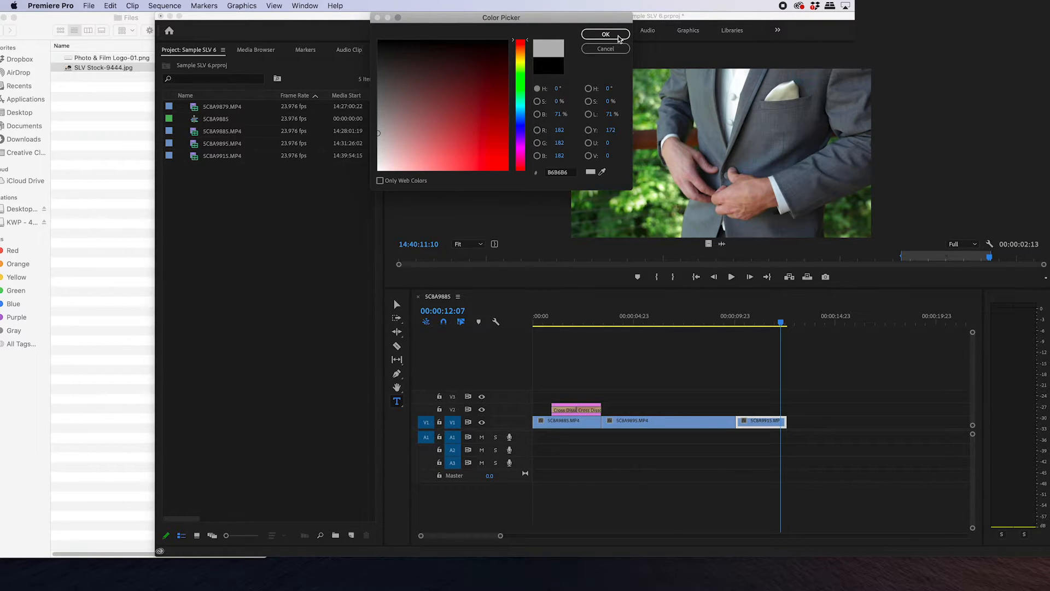
click(605, 34)
text(Grey Color Matte)
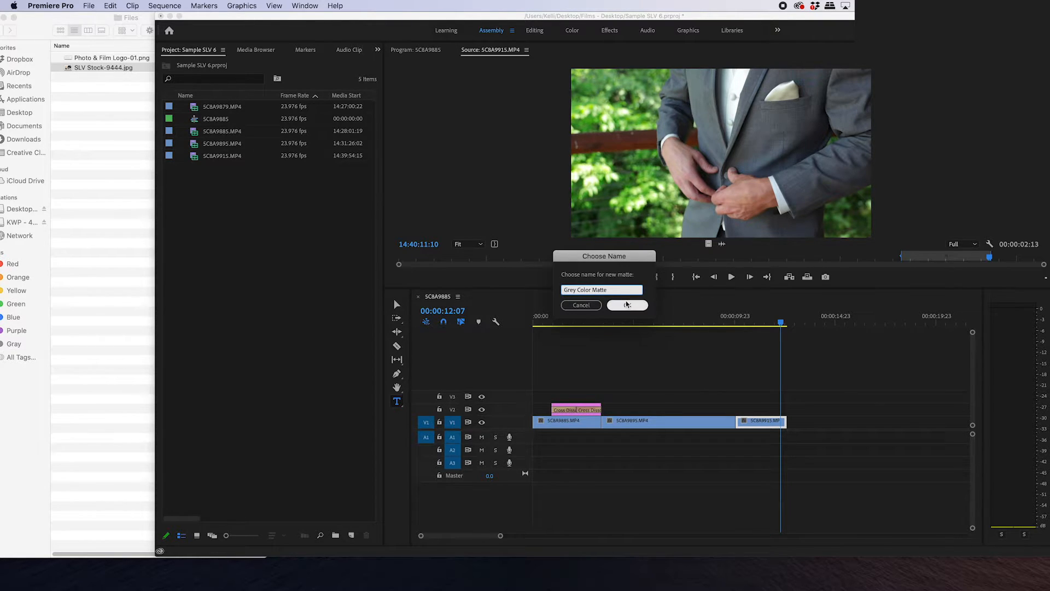
click(627, 305)
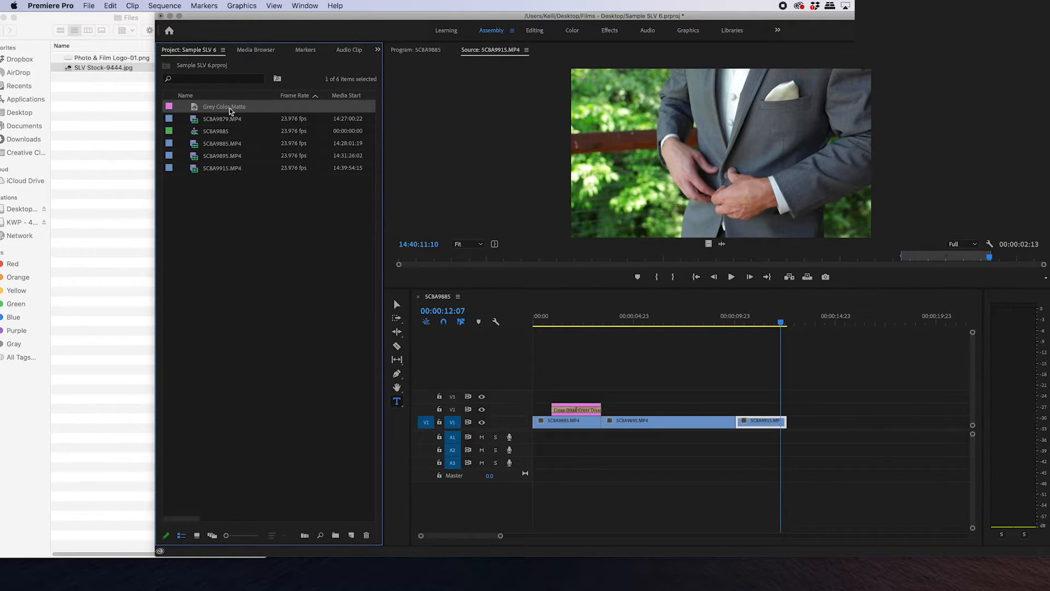
Step: Place Grey Color Matte on V1 snapped after the last clip and preview the end screen
drag(224, 107, 857, 421)
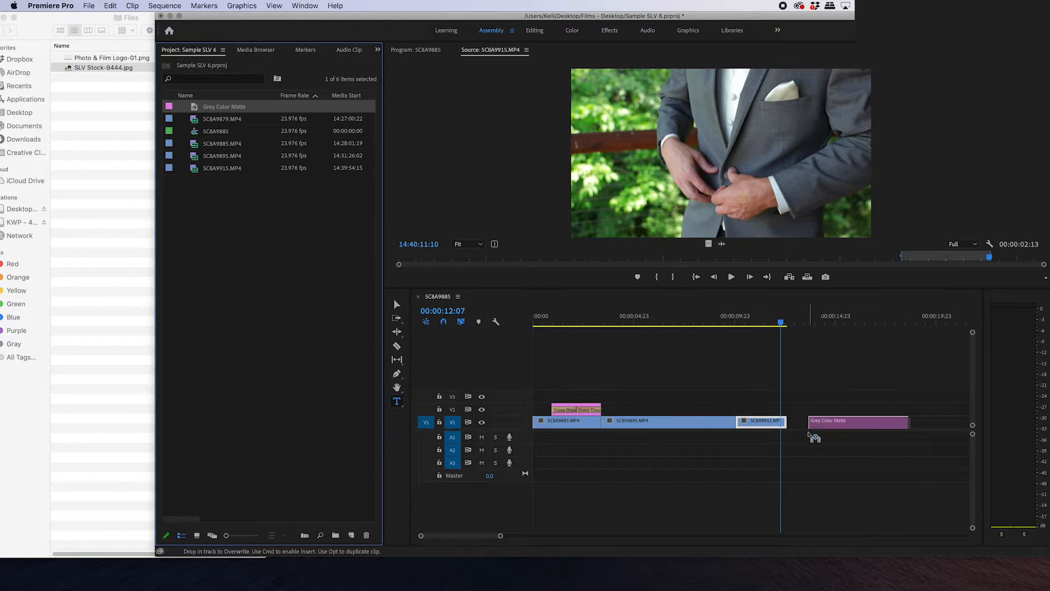
drag(857, 420, 838, 421)
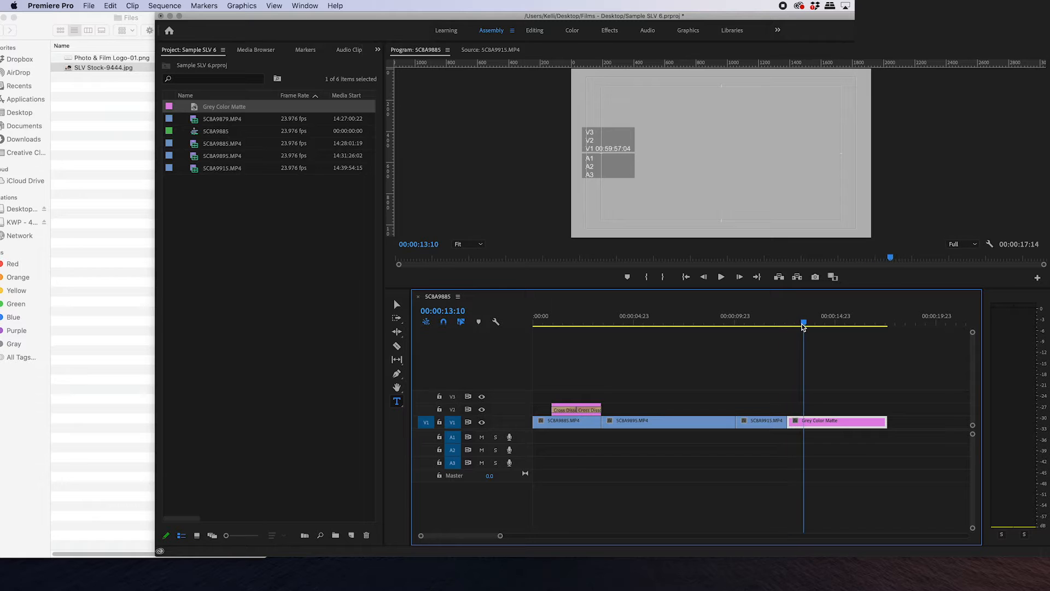
click(762, 323)
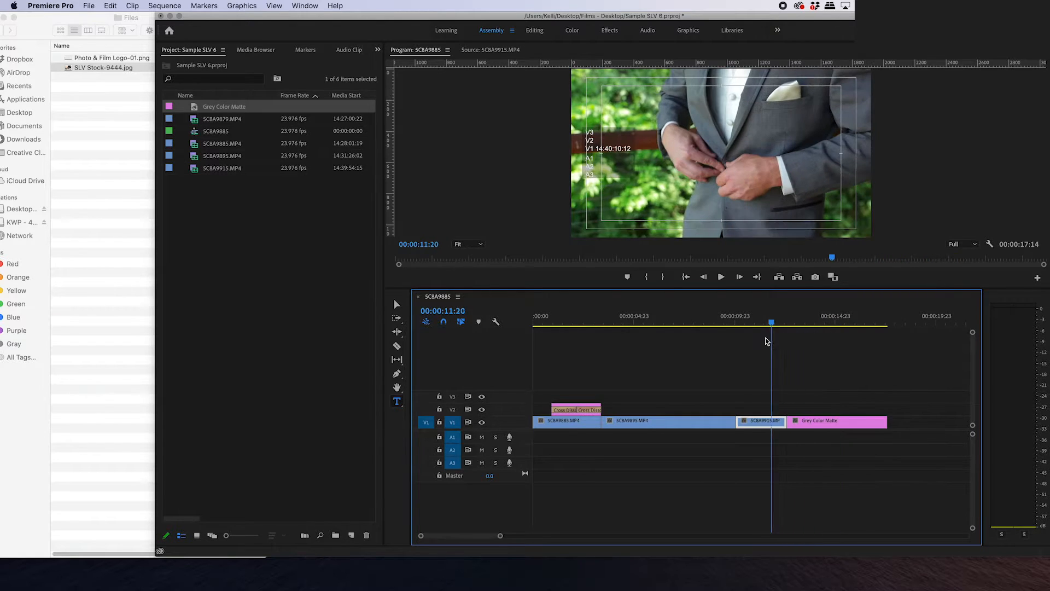
click(837, 421)
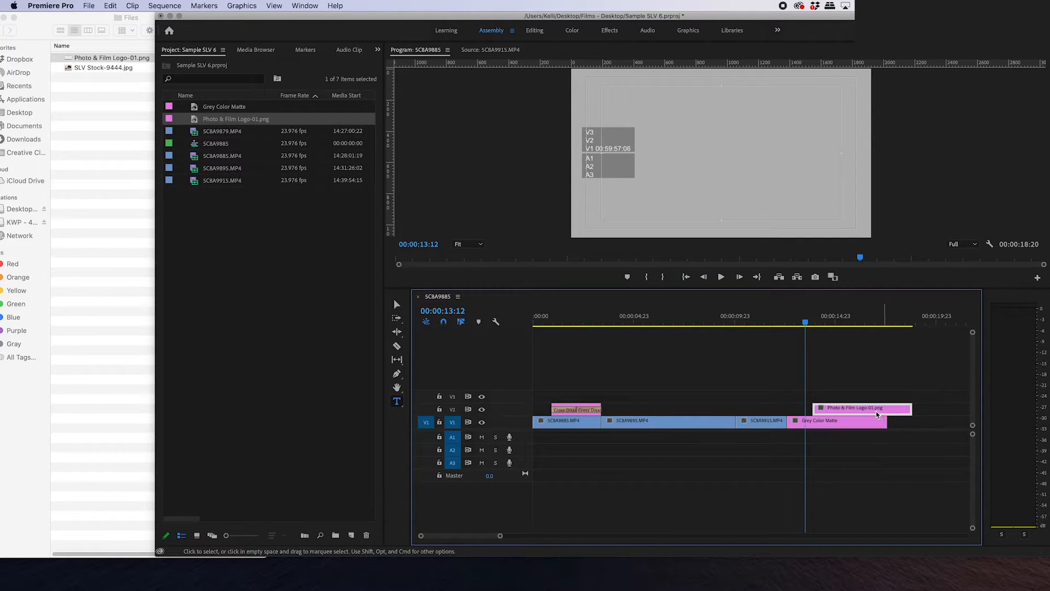
Step: Align the logo clip on V2 with the start of the grey matte
drag(911, 407, 898, 407)
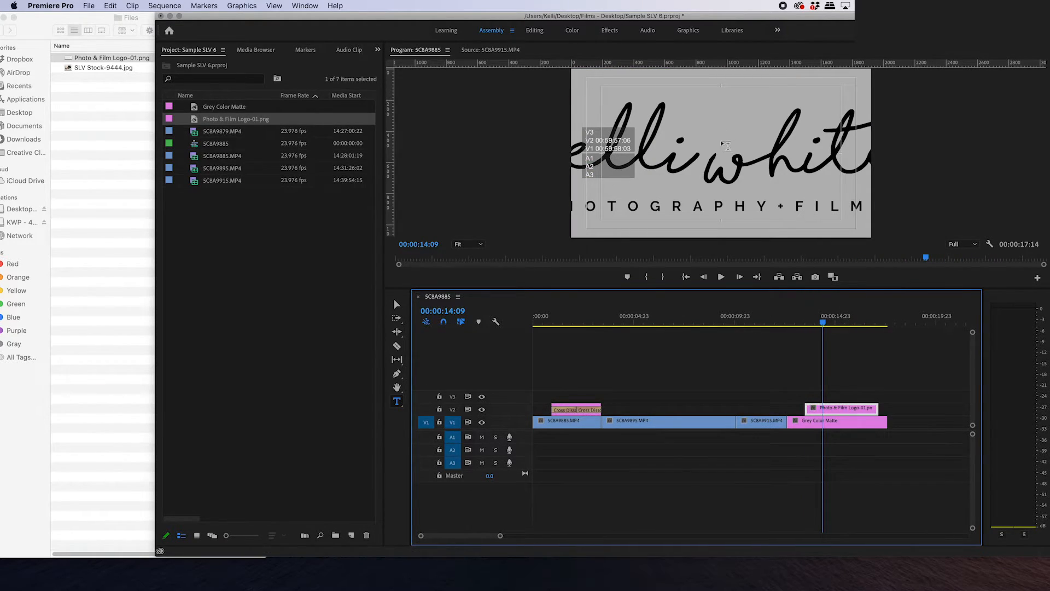
mouse_move(755, 146)
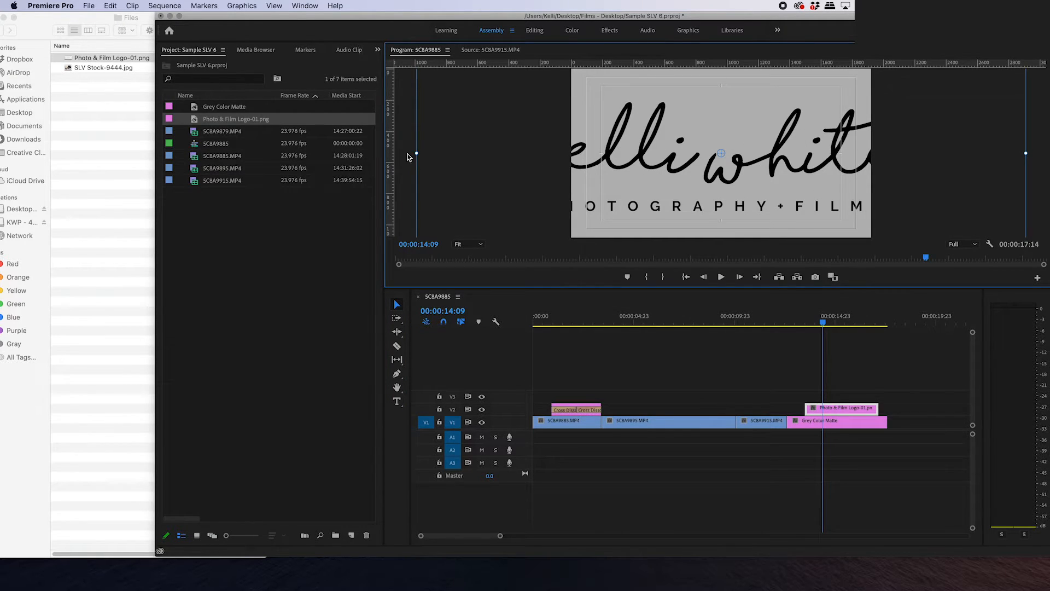
mouse_move(1008, 159)
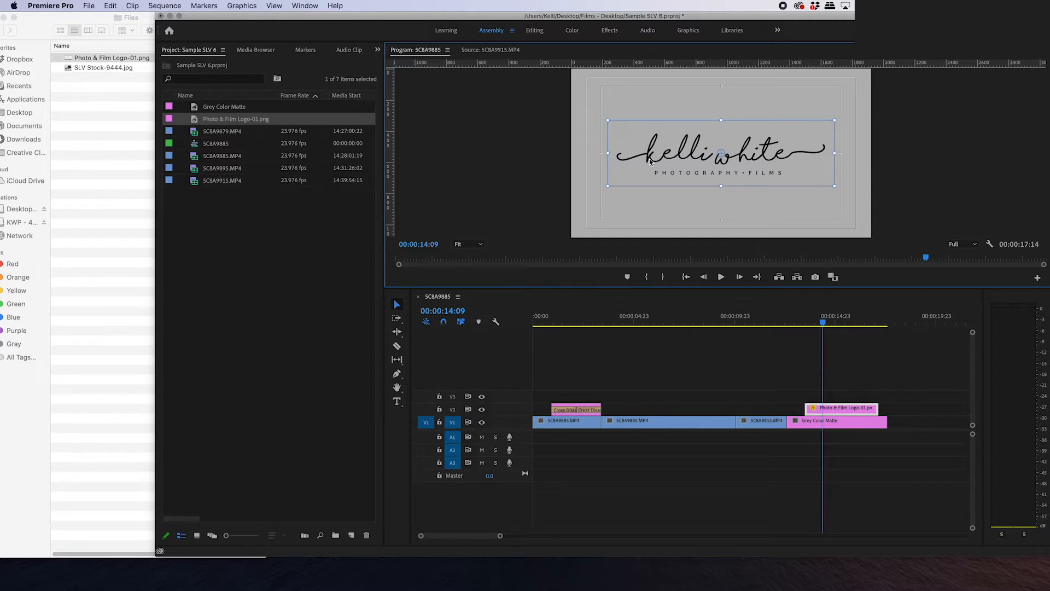
Step: Set the kelli white logo clip on V2 to Scale 36.2 in Effect Controls
click(448, 50)
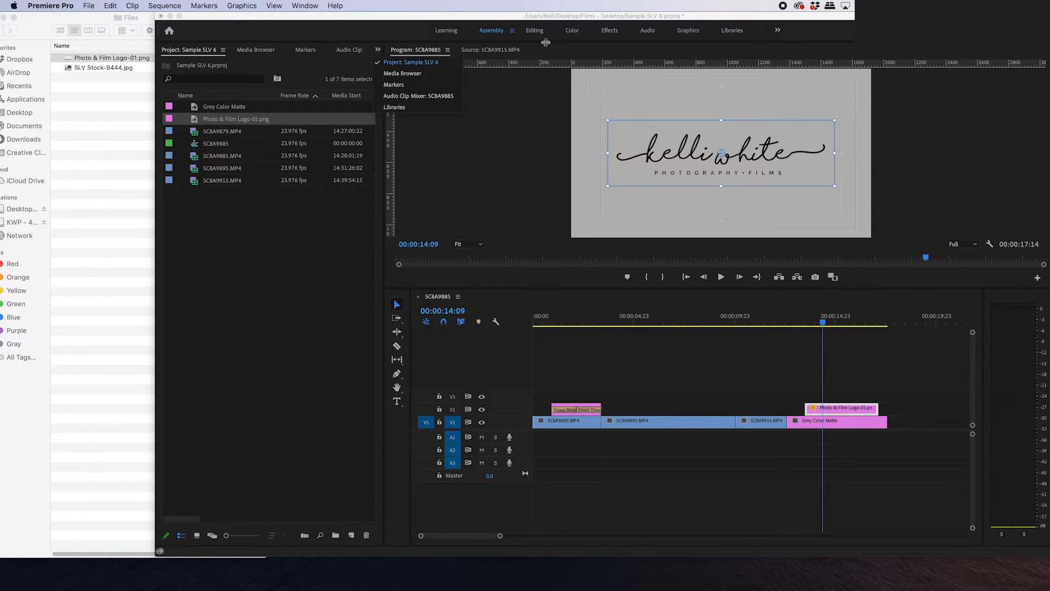
click(535, 30)
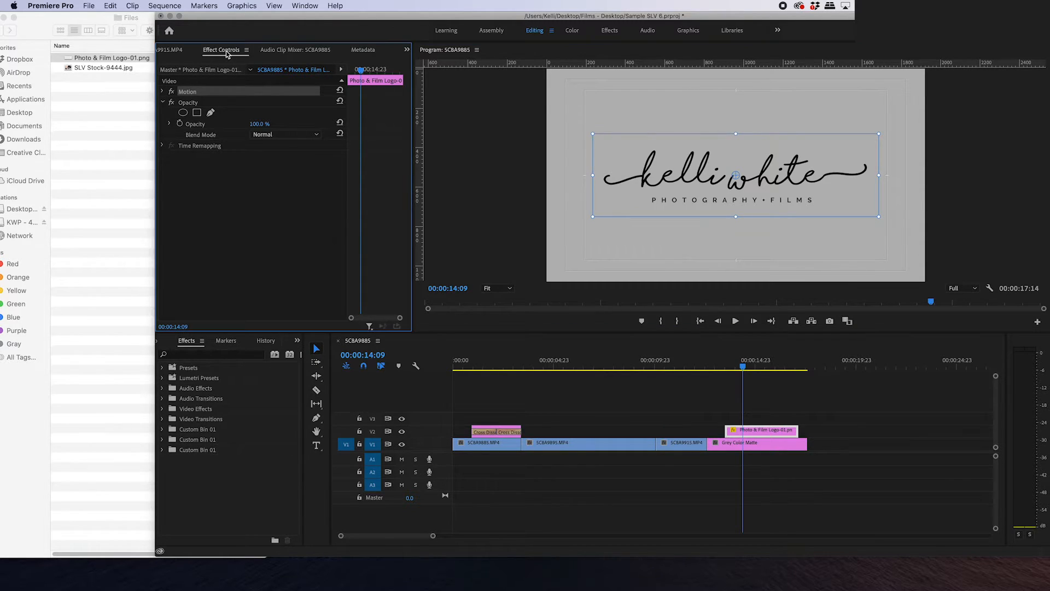
click(162, 91)
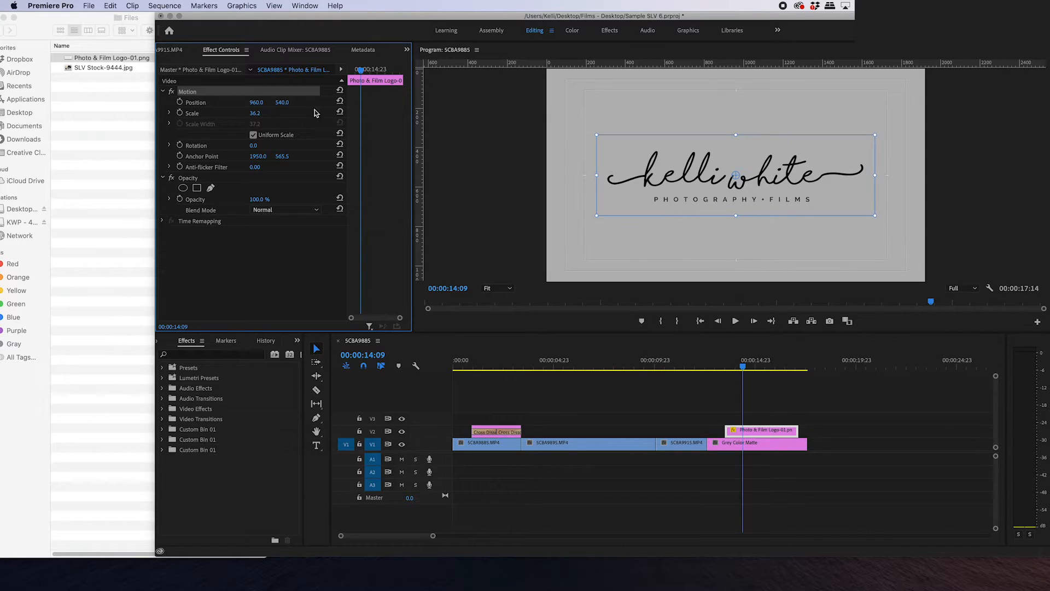
click(757, 442)
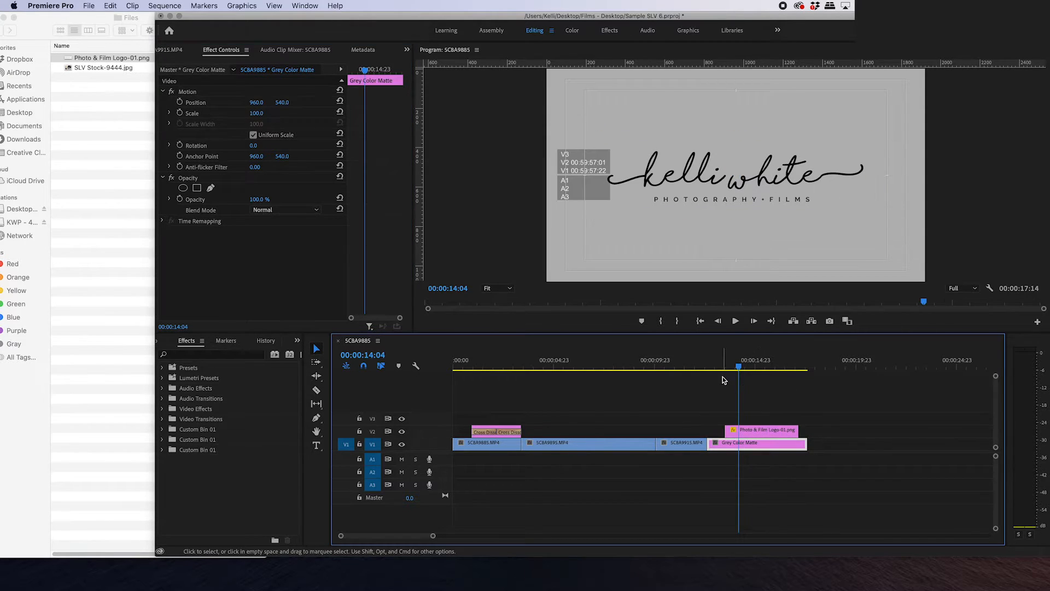
mouse_move(767, 405)
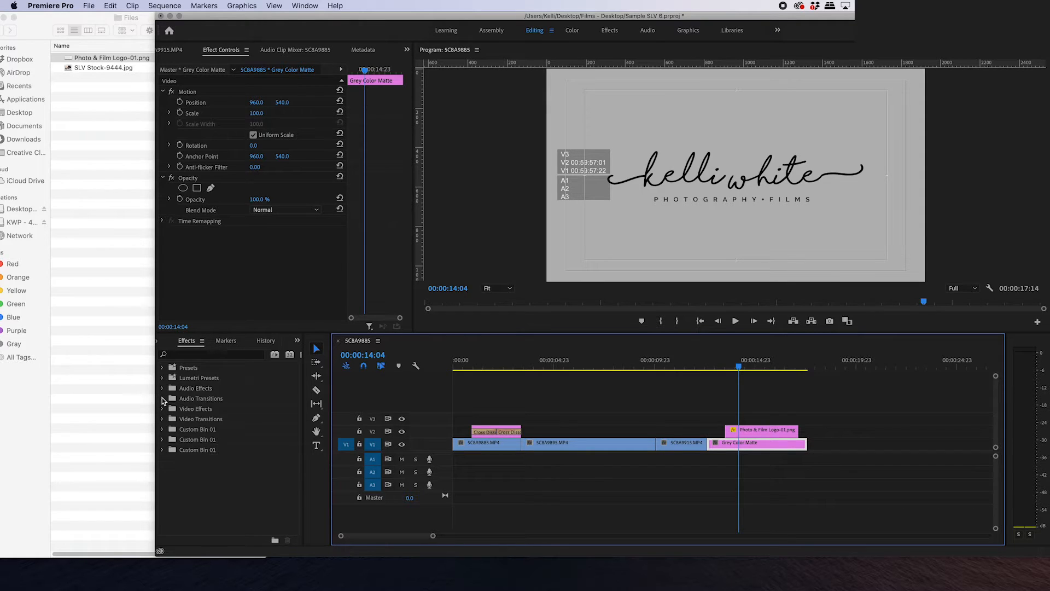
mouse_move(165, 403)
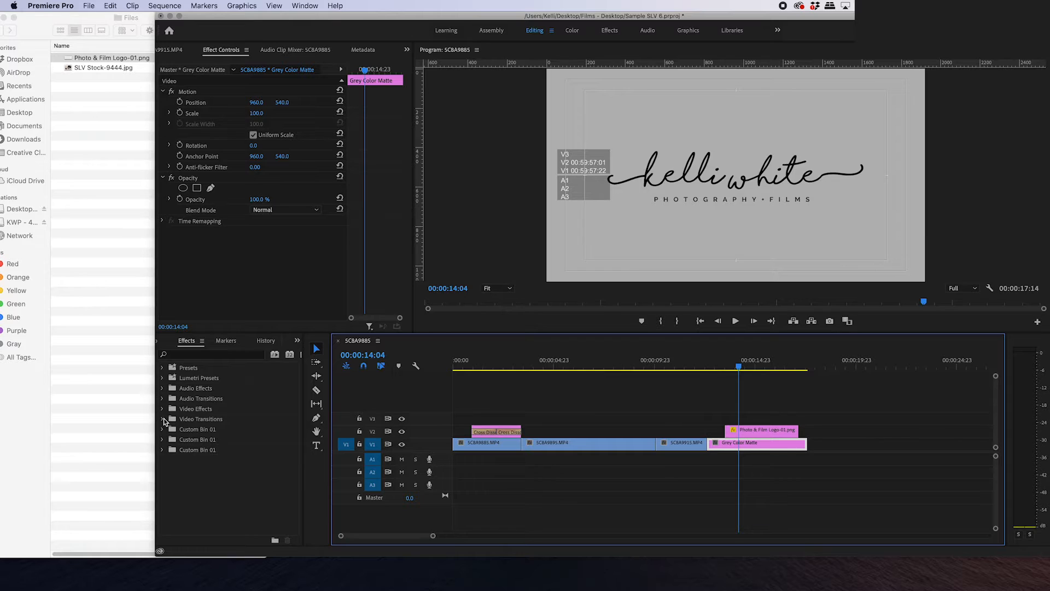
Step: Add Cross Dissolve transitions to both ends of the kelli white logo clip
click(163, 419)
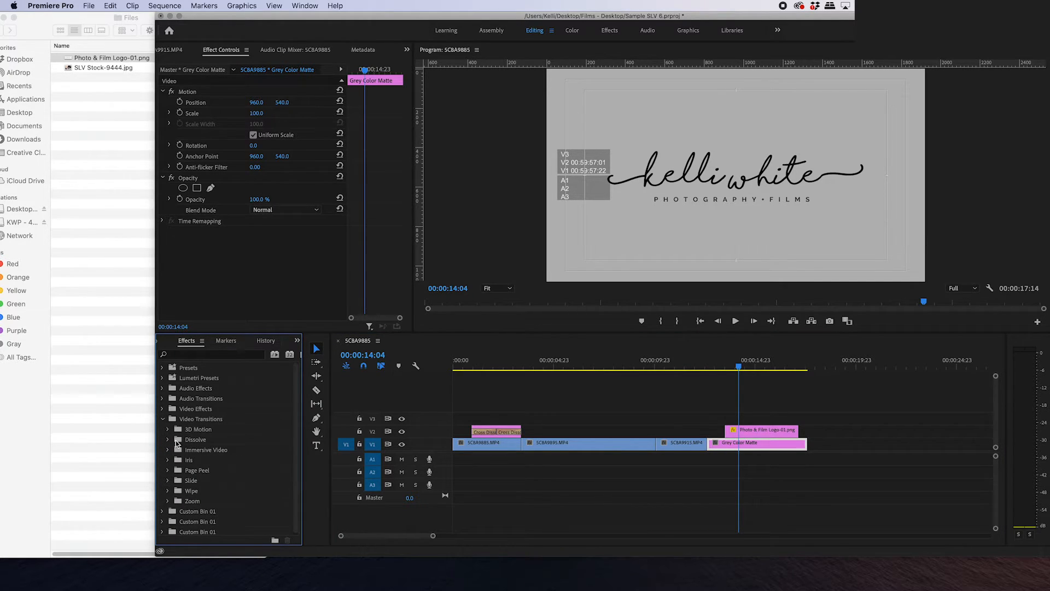
click(167, 439)
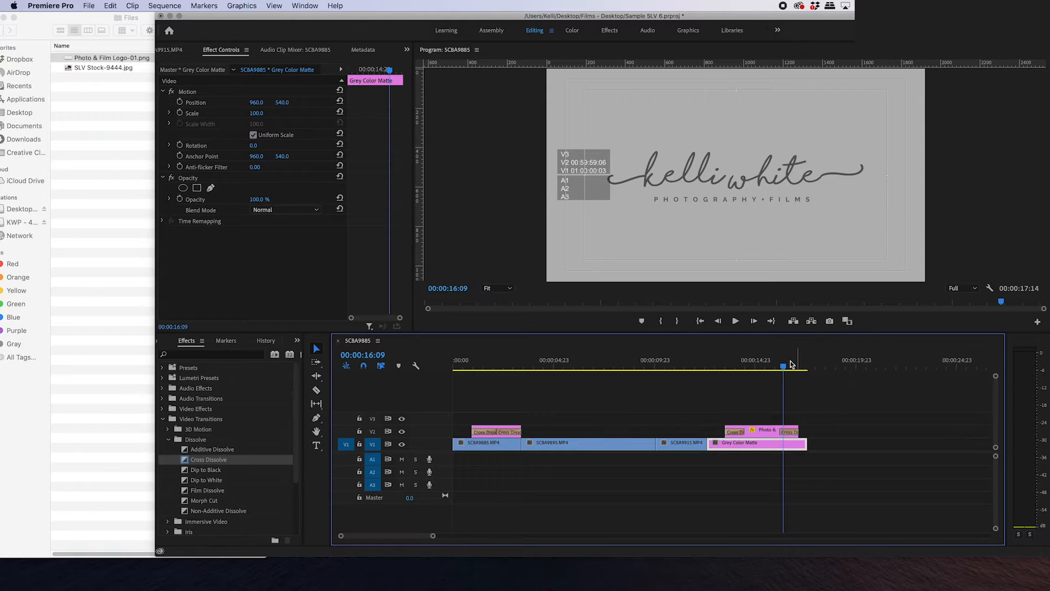
click(734, 366)
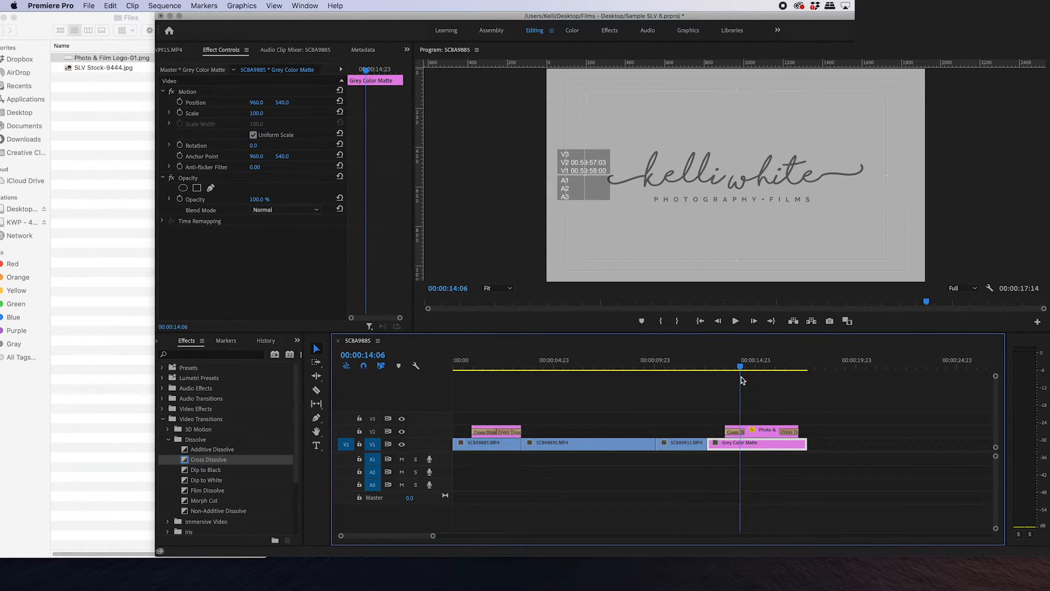
click(712, 366)
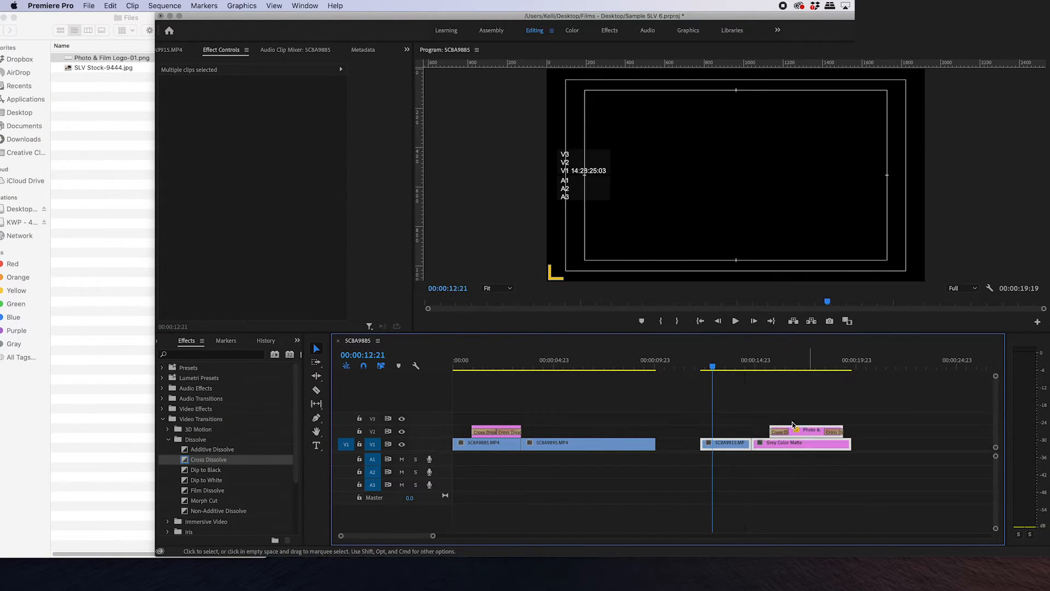
Step: Shift the later V1 clips right and trim the SCBA9891 ring clip shorter
click(586, 442)
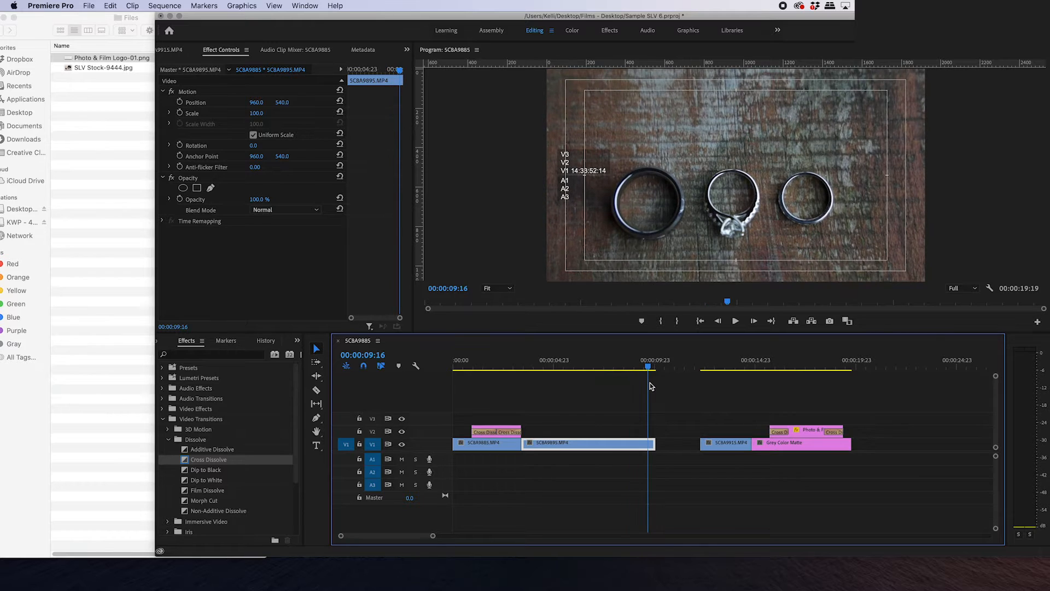
mouse_move(689, 386)
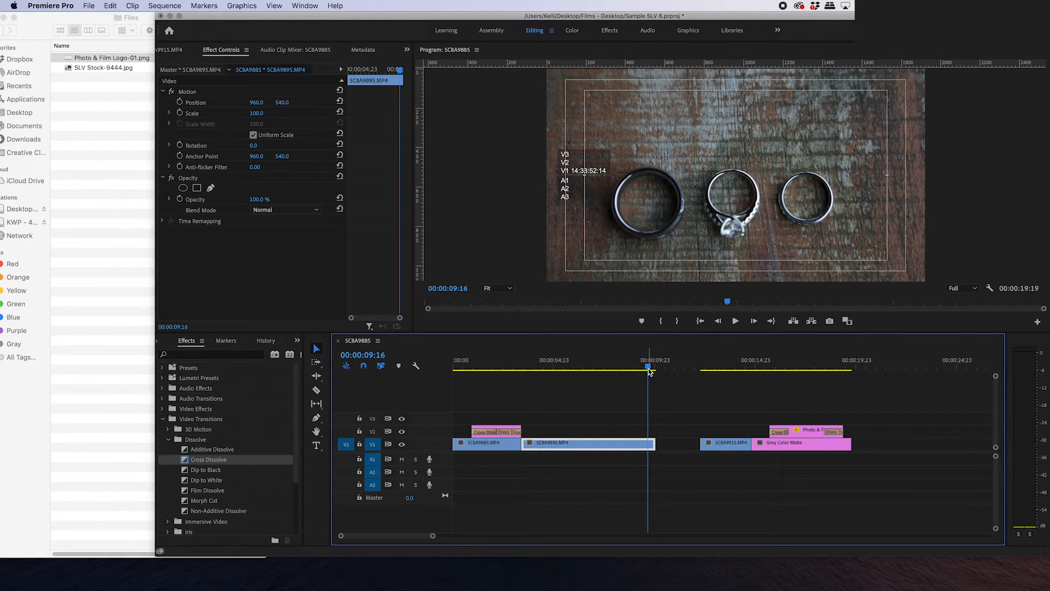
drag(648, 367, 636, 366)
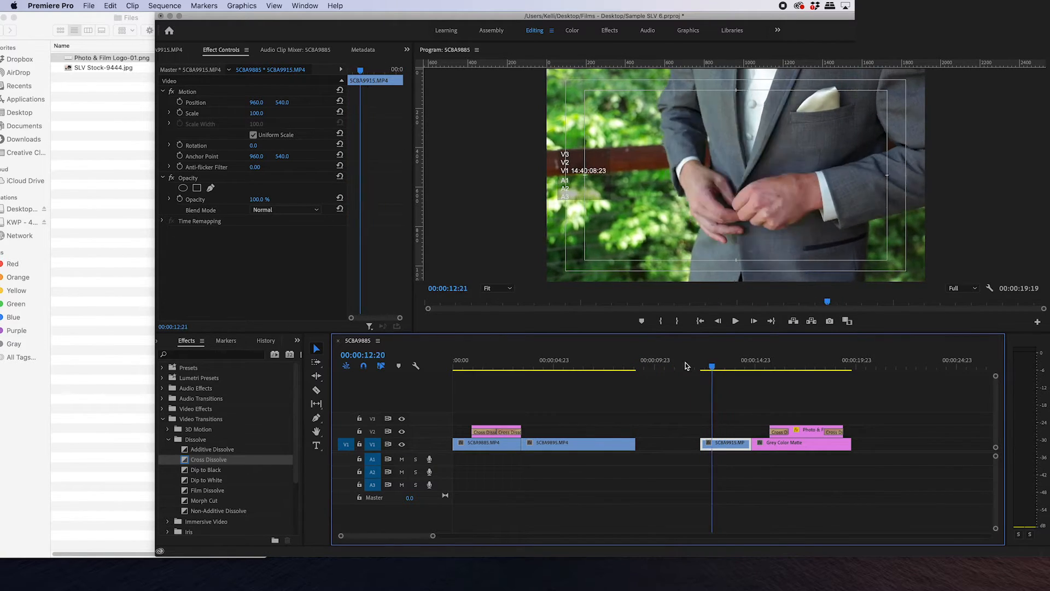
click(600, 366)
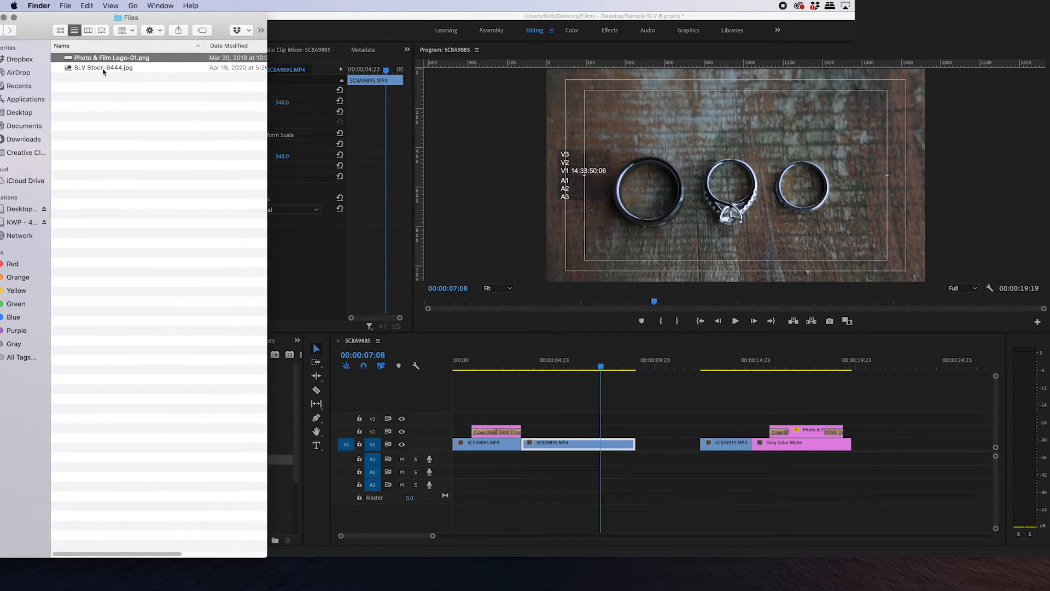
Step: Drop SLV Stock-9444.jpg into the V1 gap and save the project
click(104, 68)
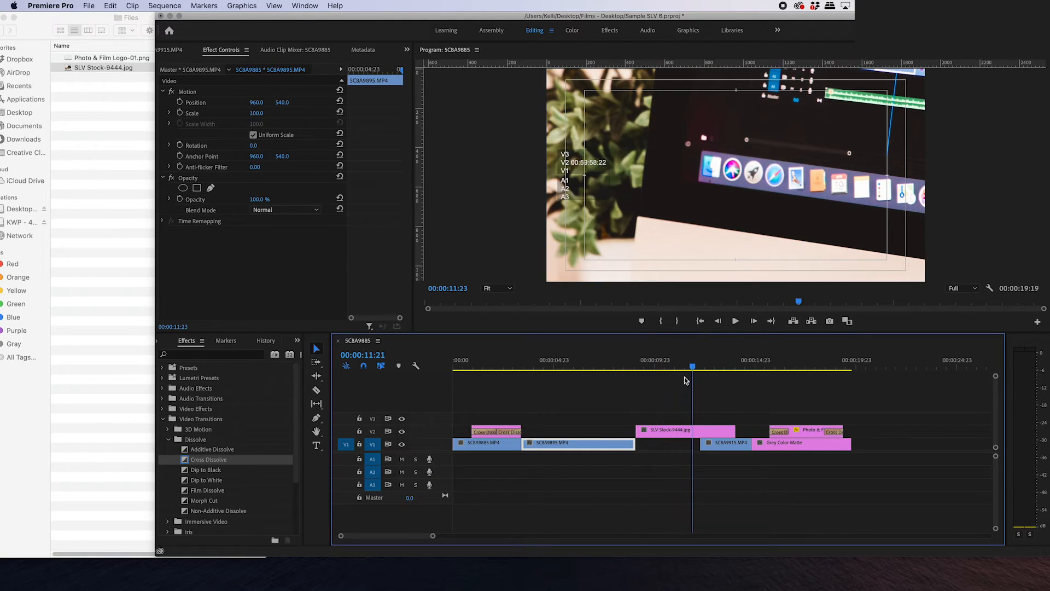
click(648, 367)
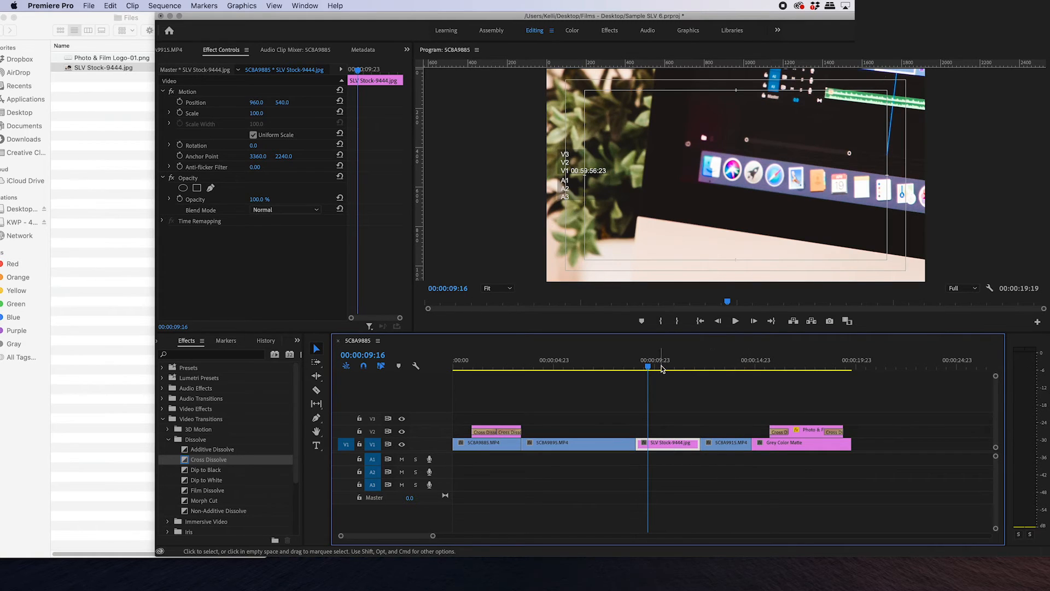
click(656, 367)
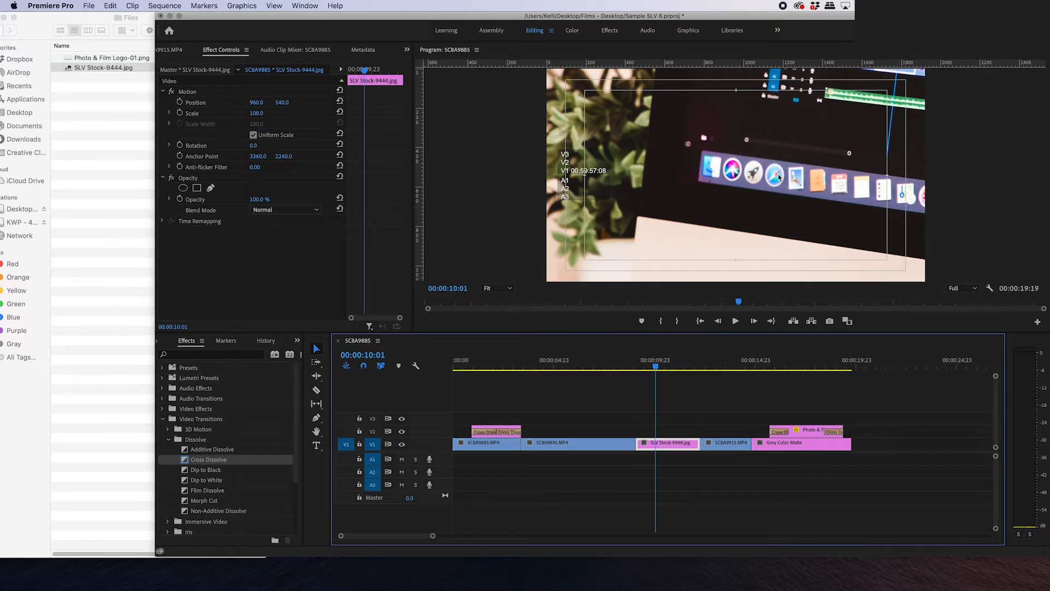
mouse_move(710, 203)
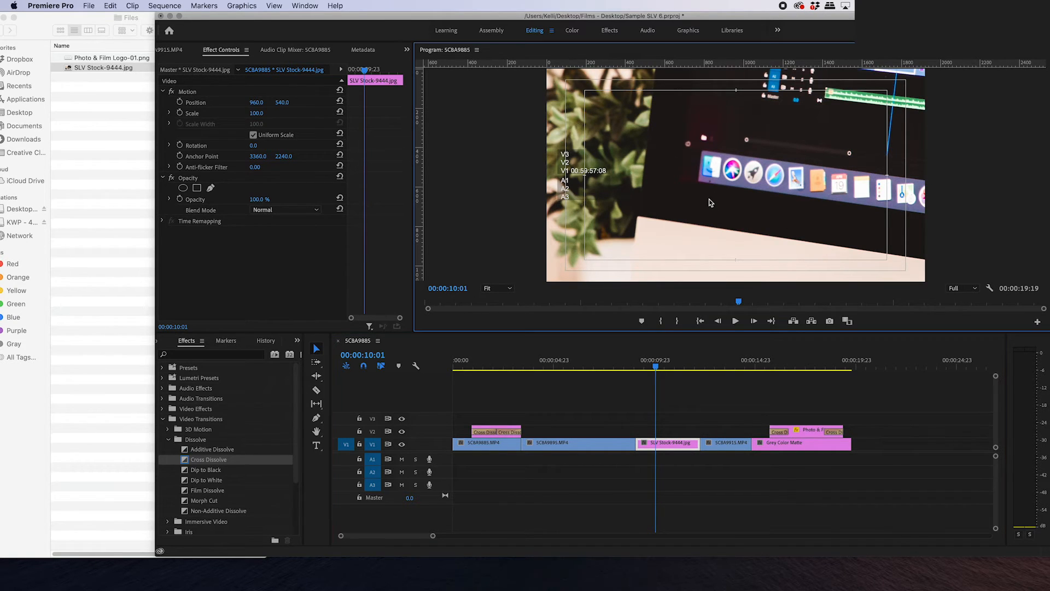
key(cmd+s)
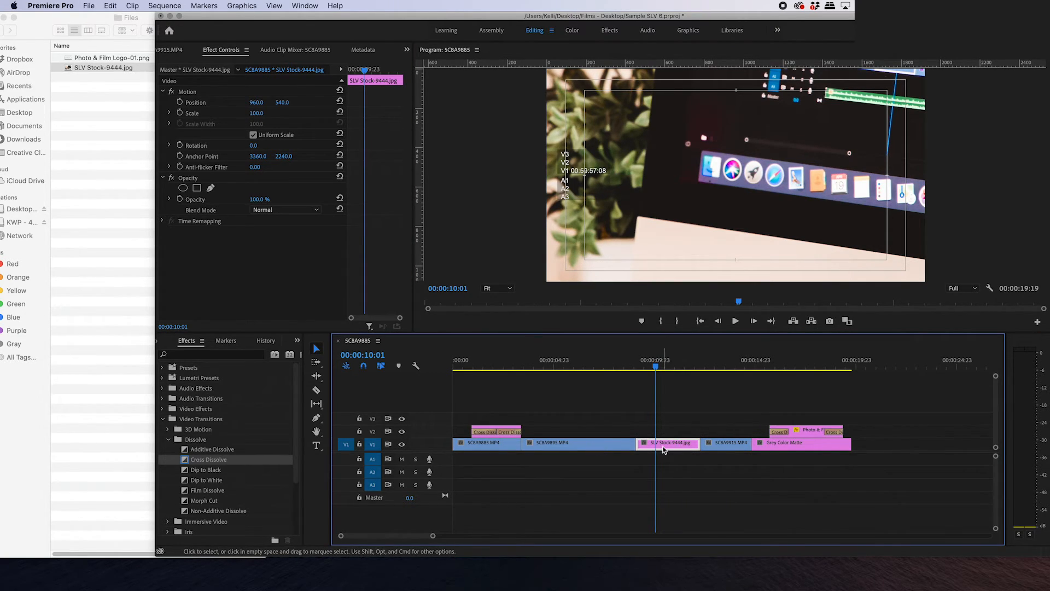
Step: Apply Scale to Frame Size to the SLV Stock-9444.jpg photo clip
right_click(666, 442)
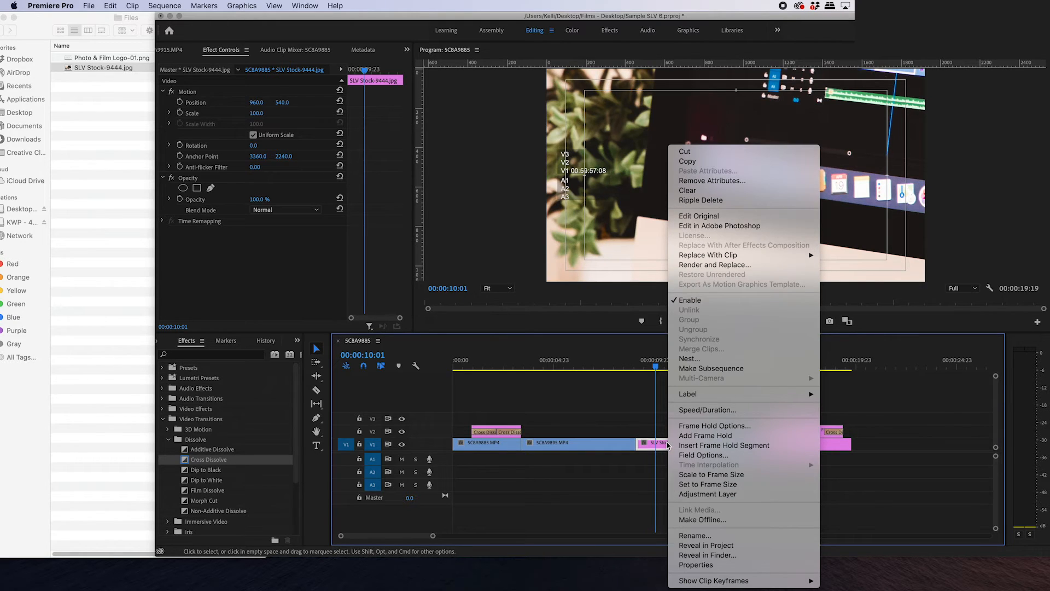
mouse_move(713, 489)
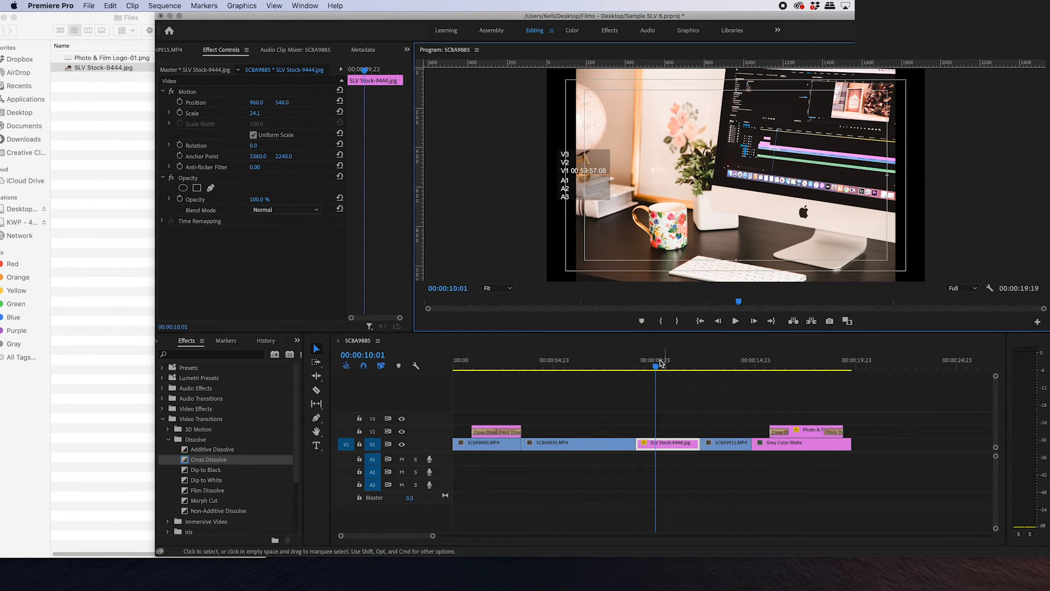
click(675, 367)
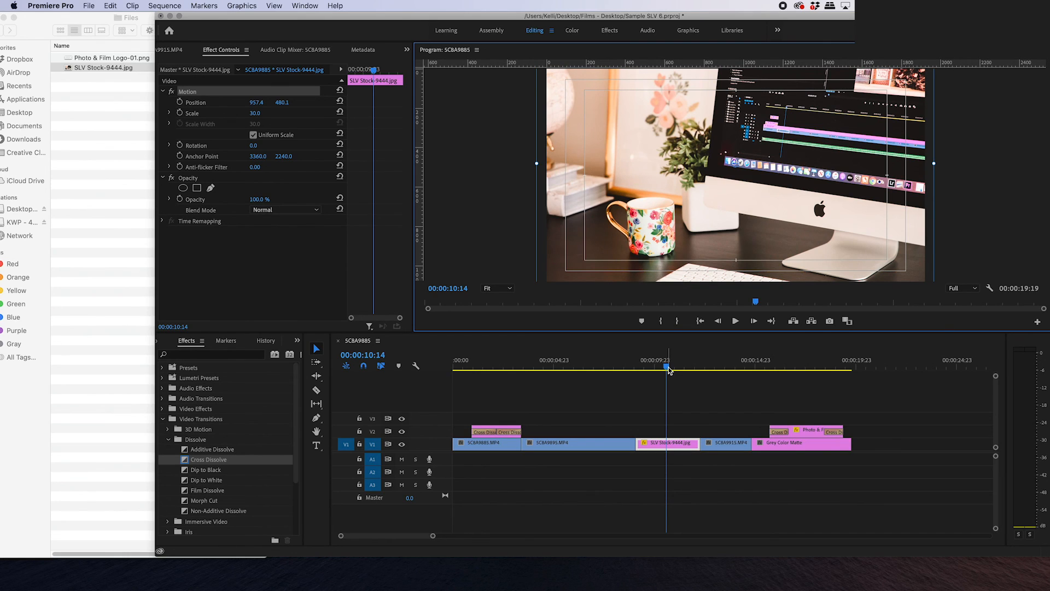
mouse_move(817, 360)
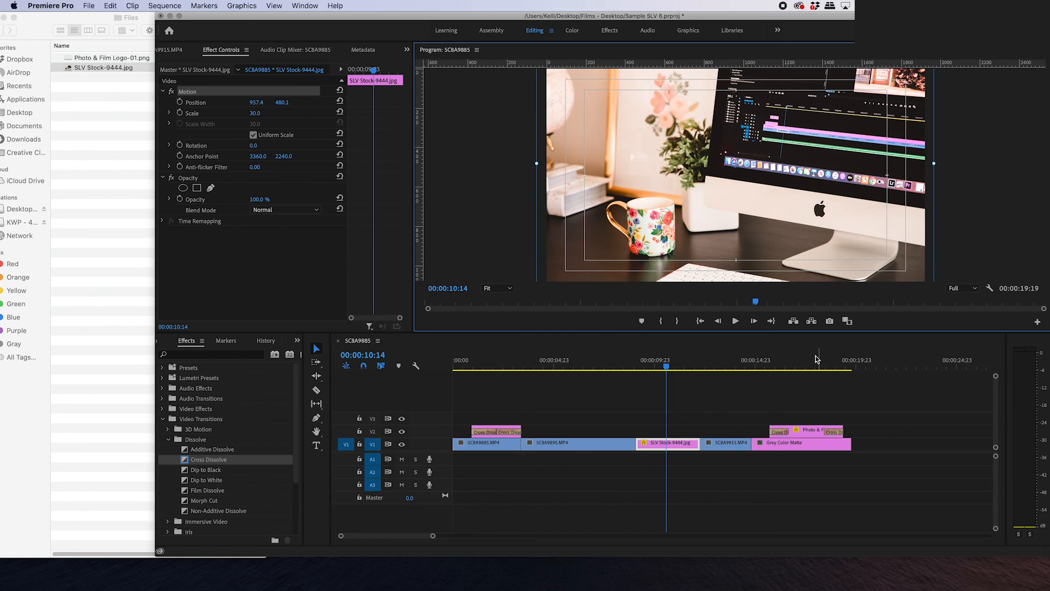
mouse_move(863, 342)
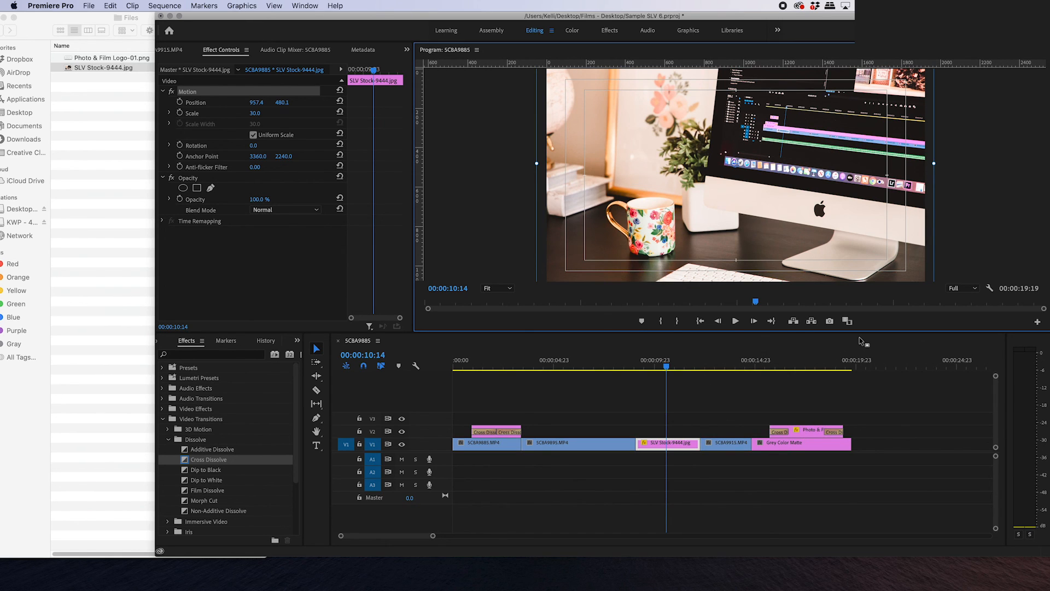